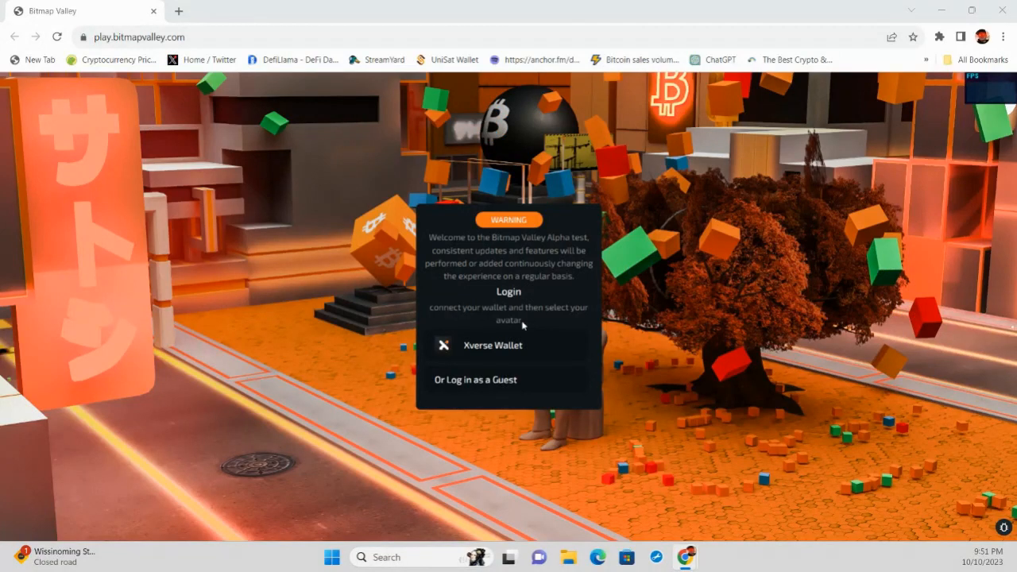
mouse_move(505, 346)
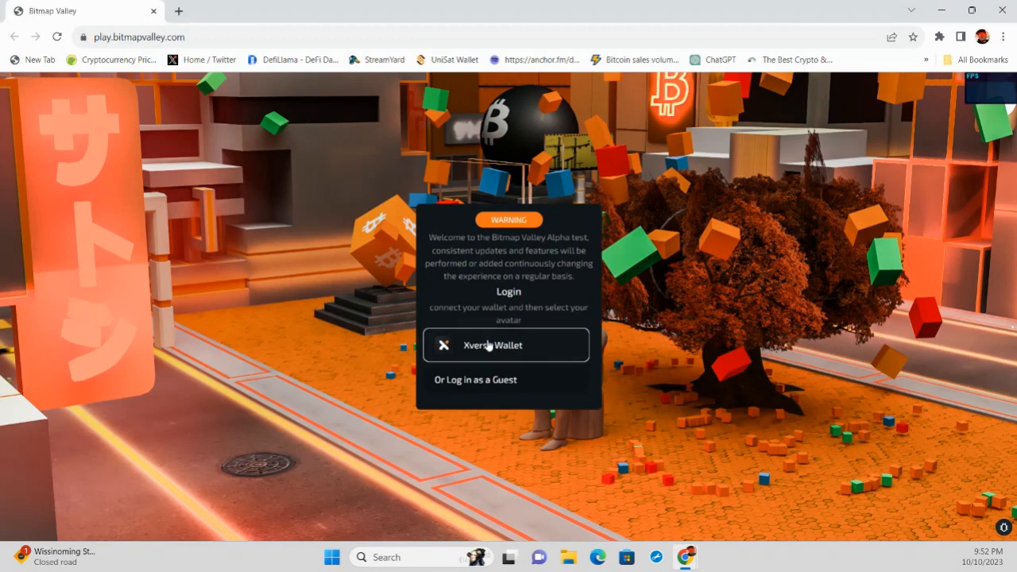
Step: Log in with the Xverse wallet, approve sharing the address, and browse the avatar grid
left_click(506, 345)
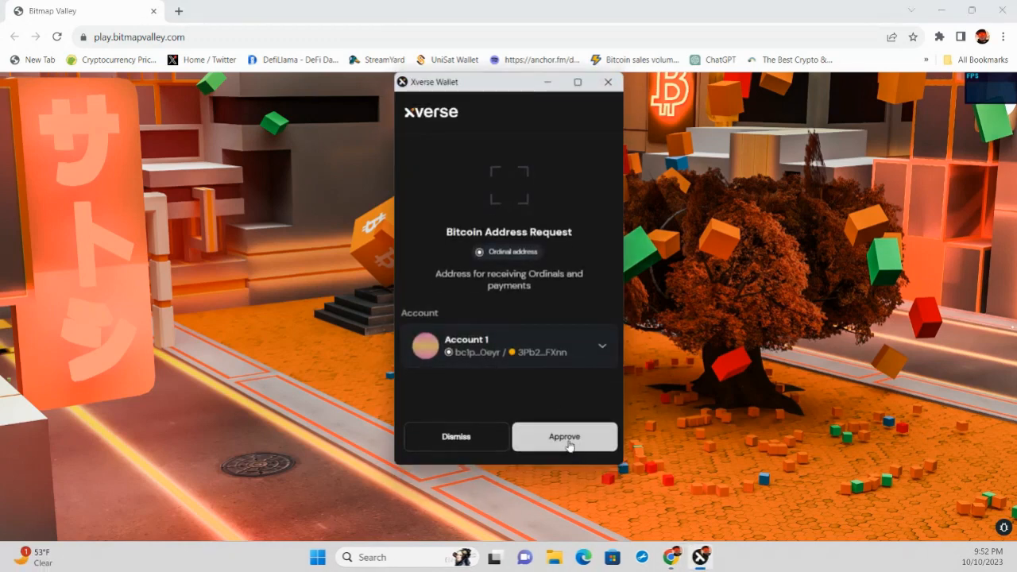
left_click(565, 436)
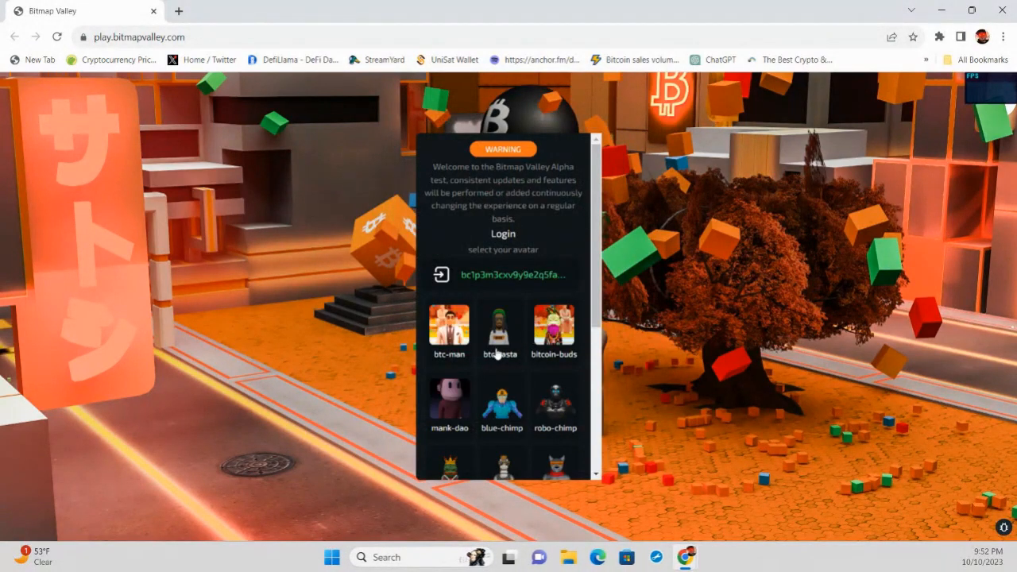
scroll("down", 3)
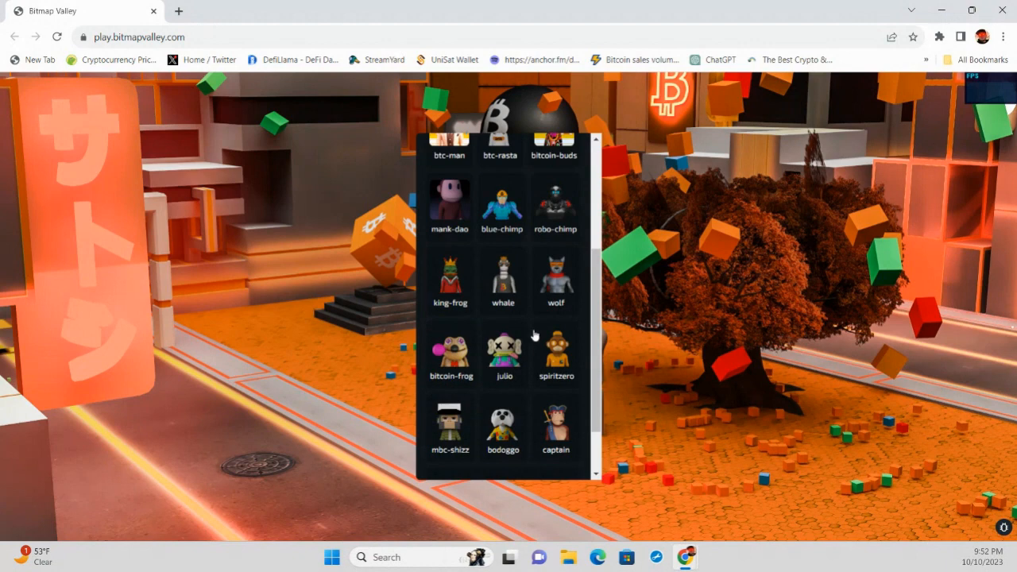
scroll("down", 3)
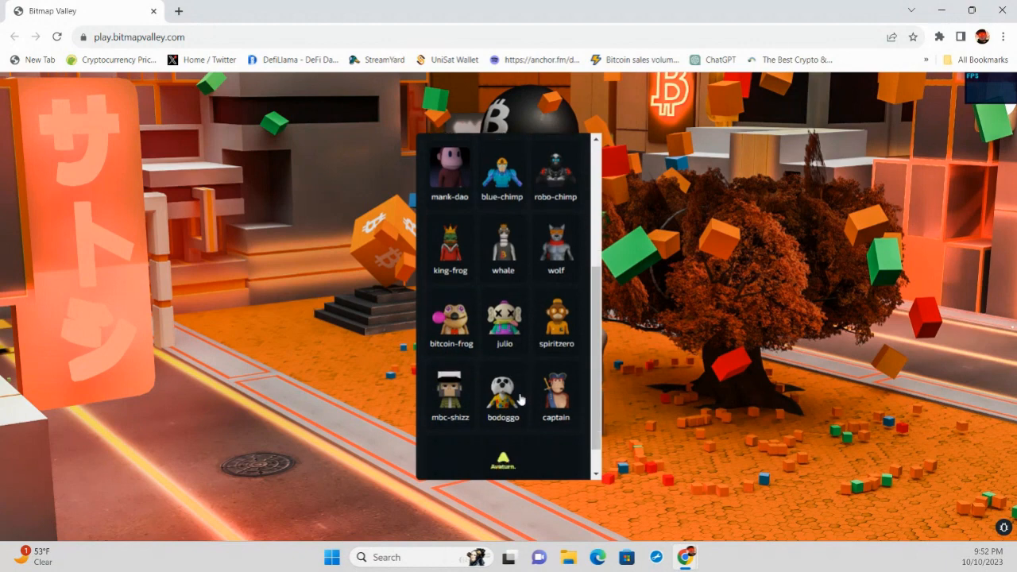
scroll("down", 3)
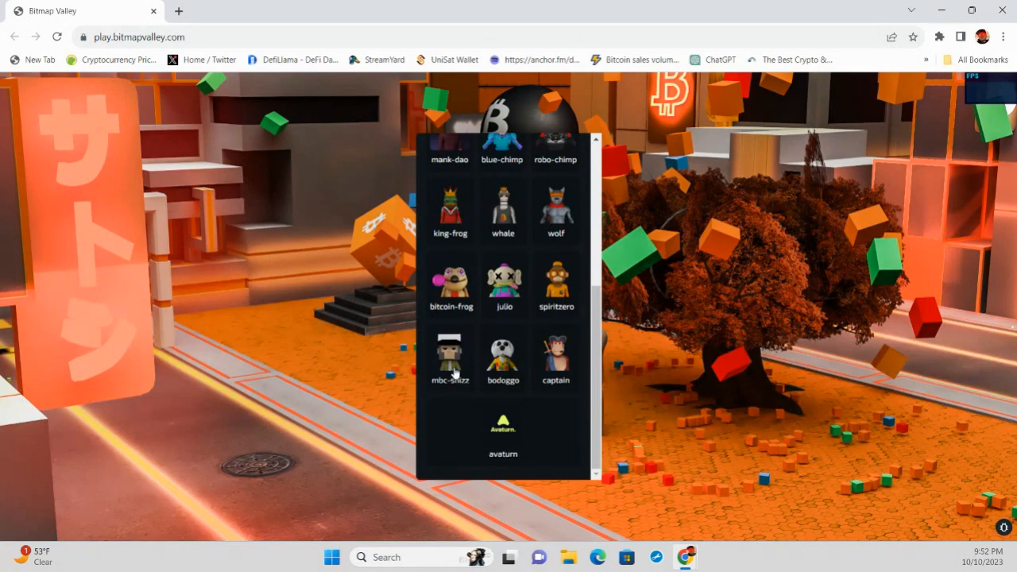
mouse_move(464, 389)
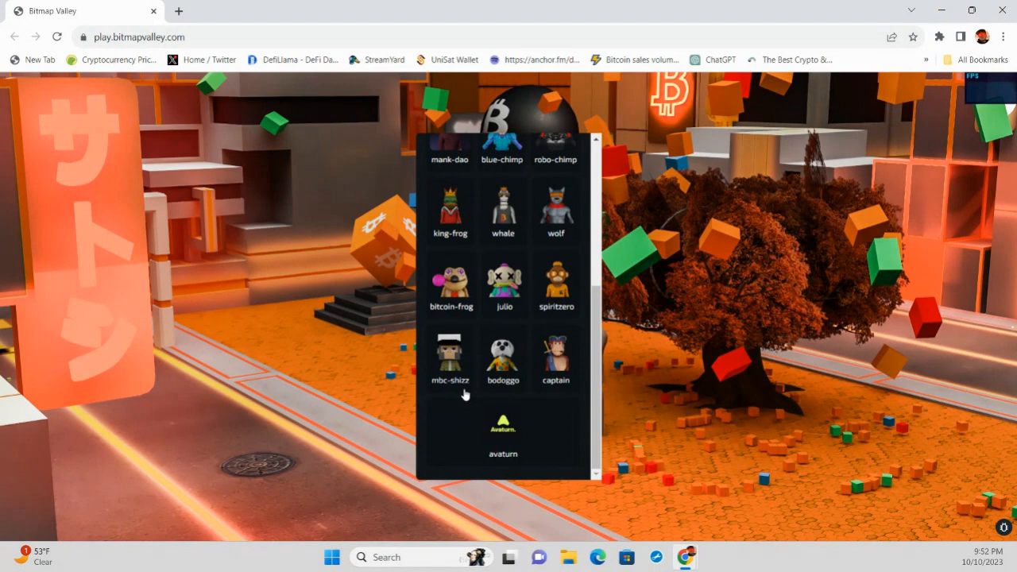
mouse_move(463, 380)
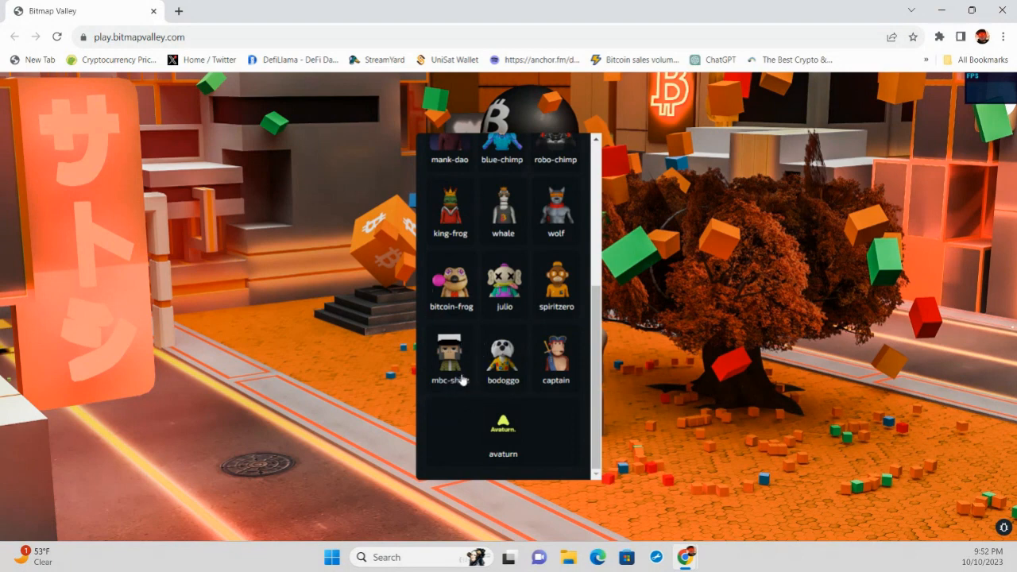
mouse_move(463, 408)
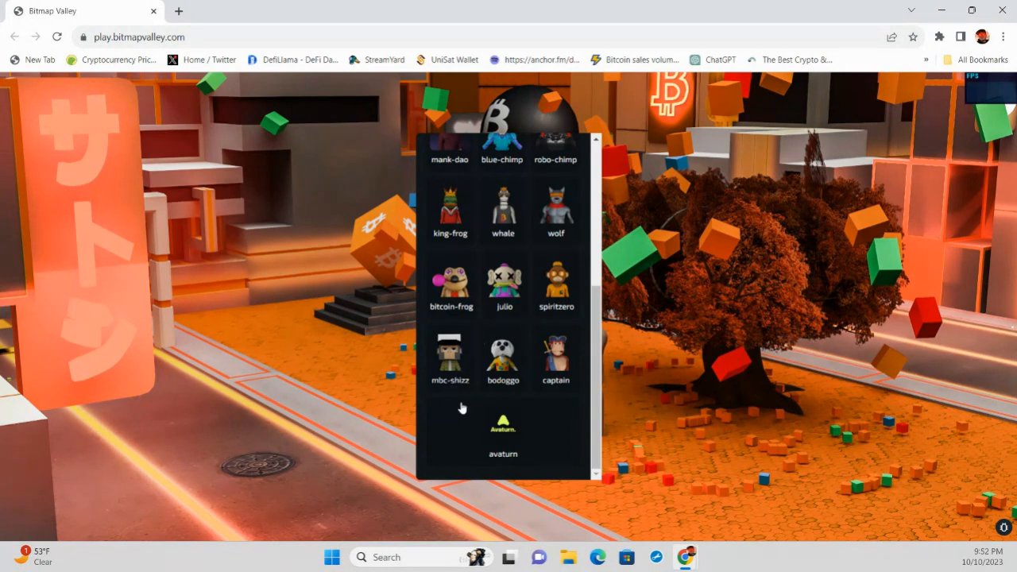
mouse_move(457, 374)
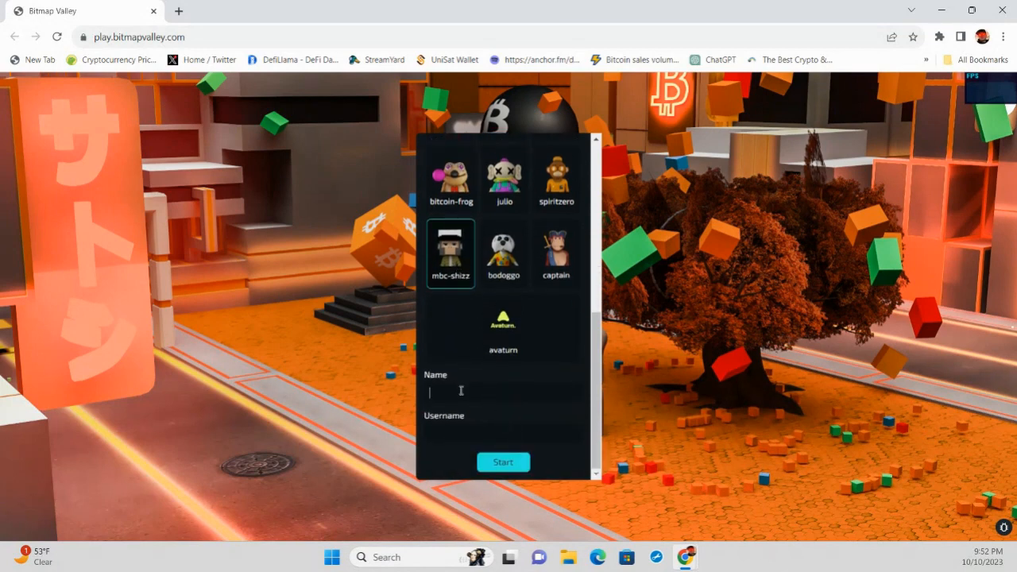
Step: Enter name Shizzy and username Ordrevolution, then start into the valley
type("Shizzy")
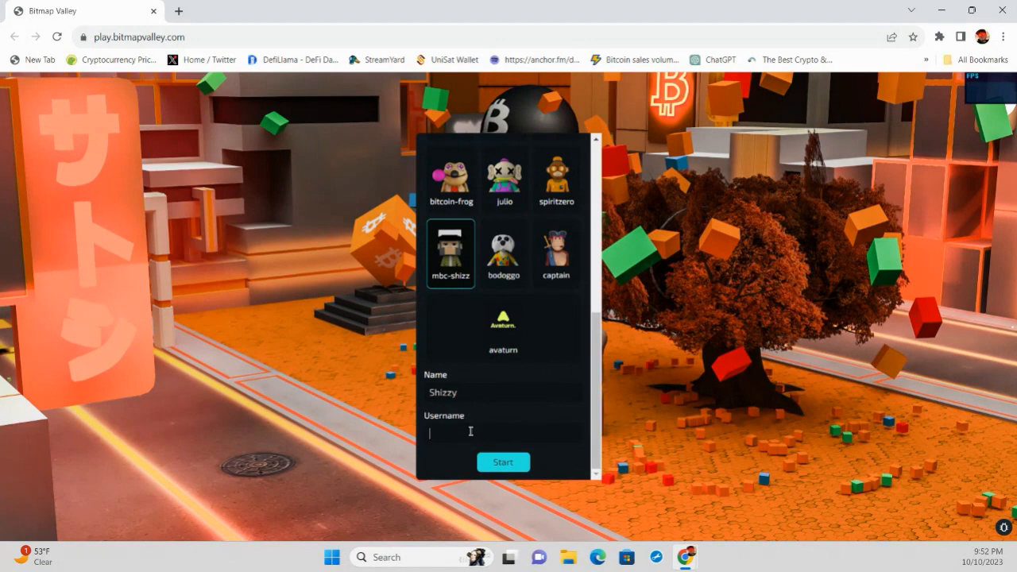
type("Ordinal")
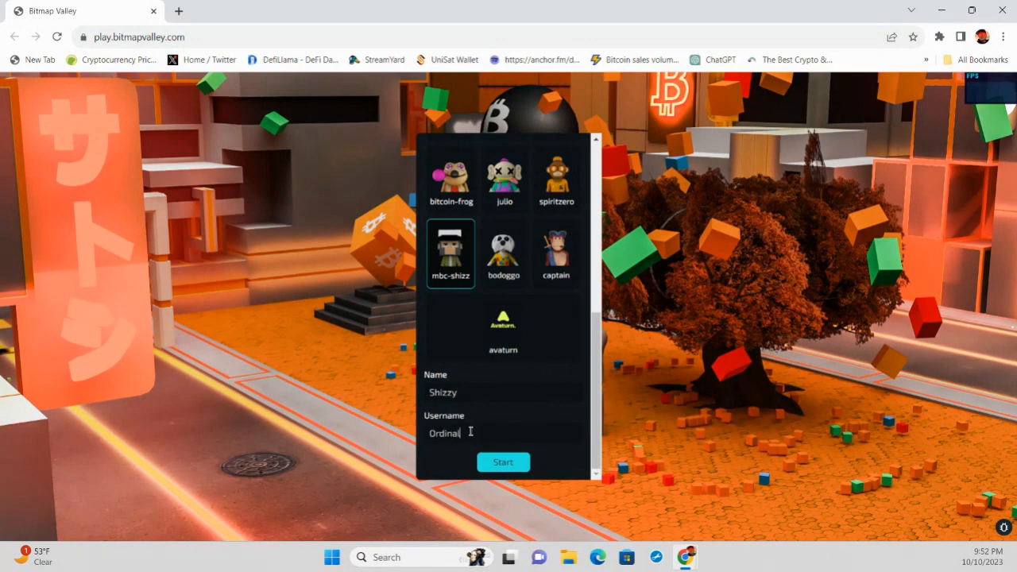
key("Backspace")
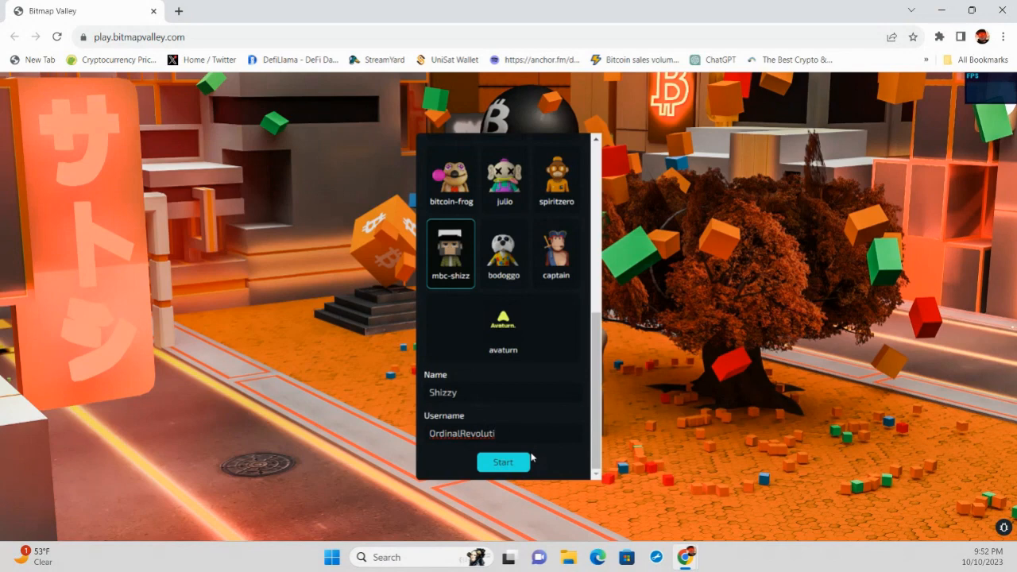
key("backspace")
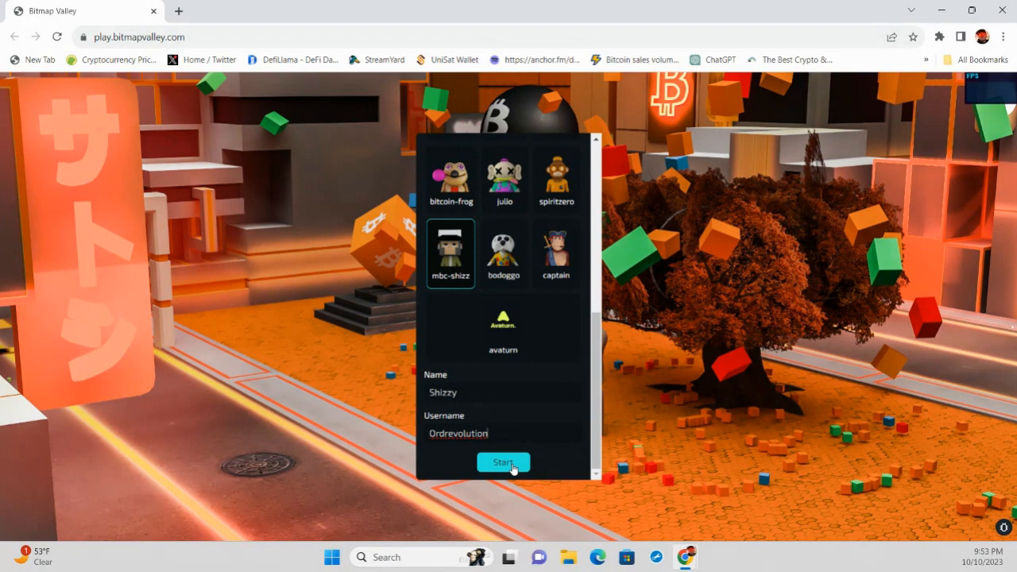
left_click(503, 462)
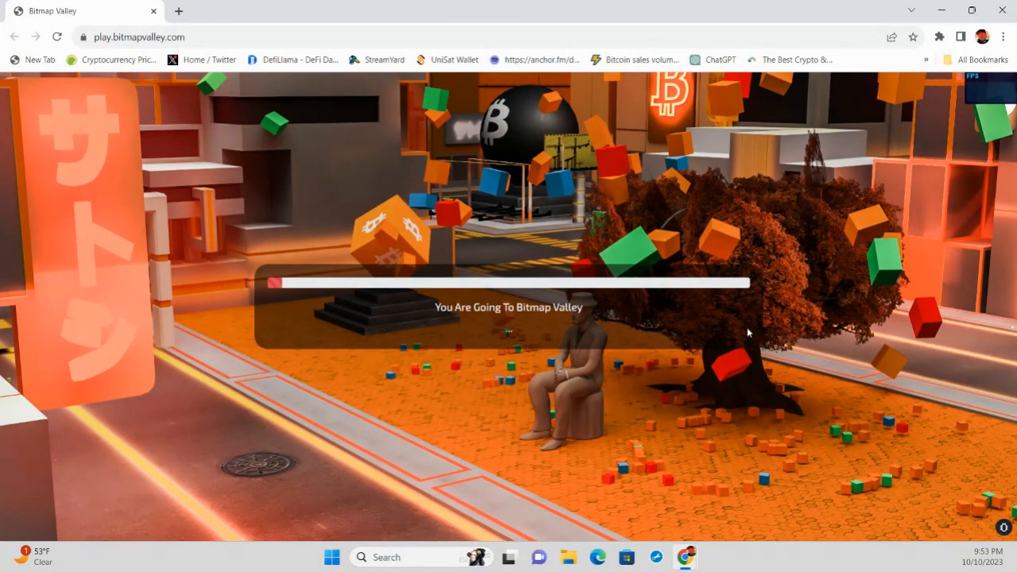
mouse_move(513, 131)
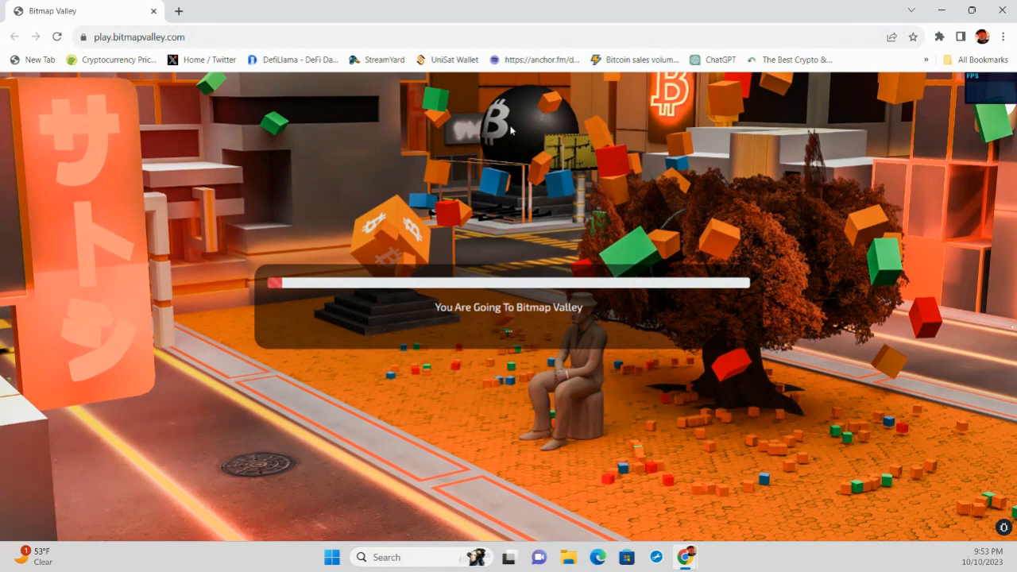
mouse_move(535, 390)
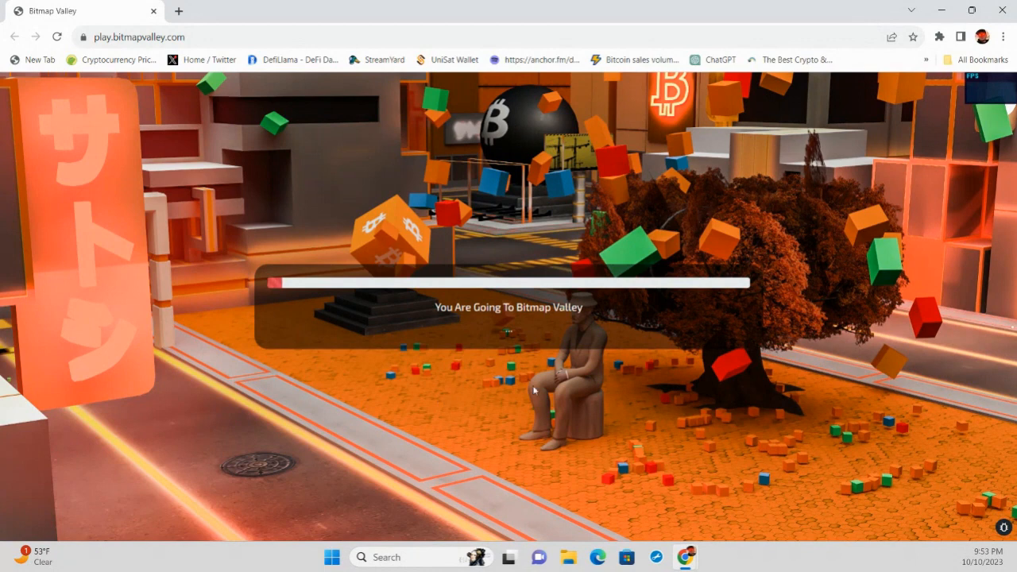
mouse_move(696, 459)
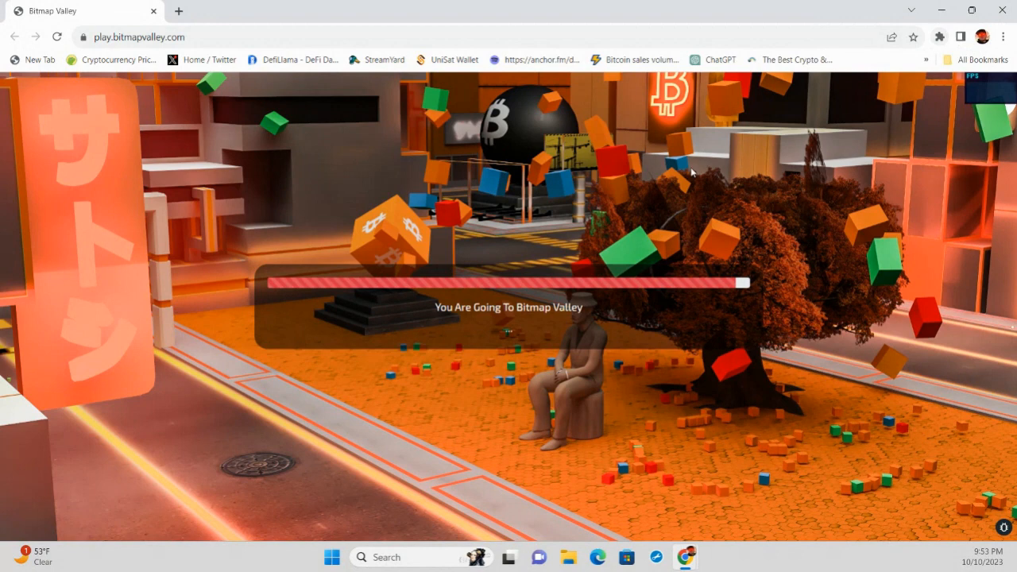
mouse_move(567, 321)
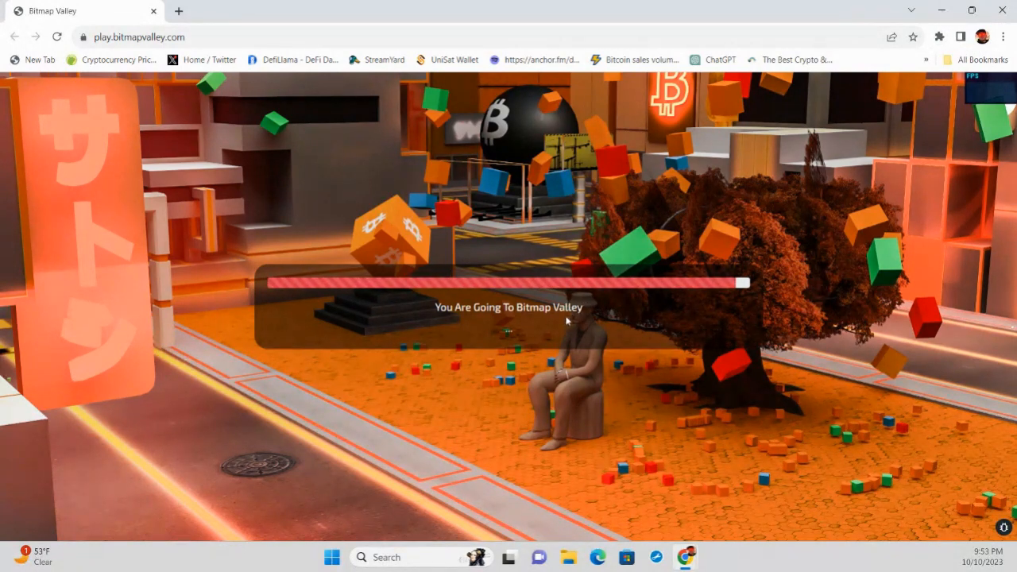
mouse_move(638, 379)
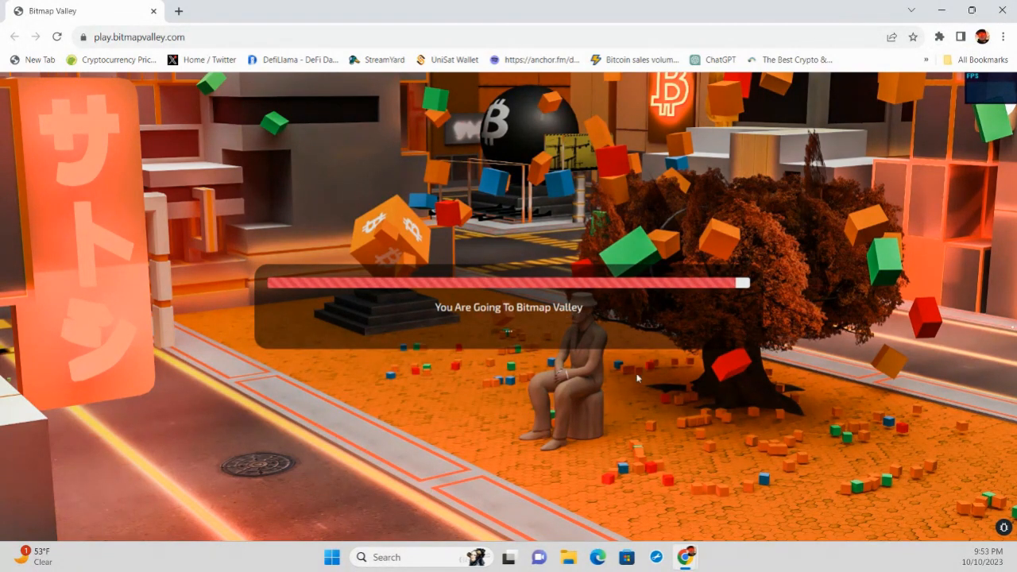
mouse_move(658, 395)
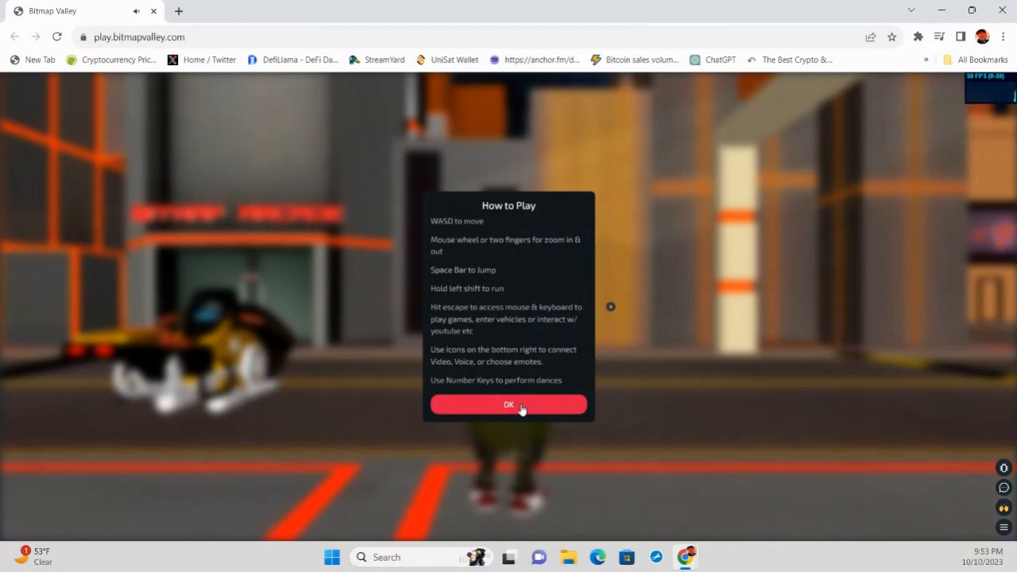
Step: Dismiss the How to Play guide and give the game control of the avatar
left_click(508, 404)
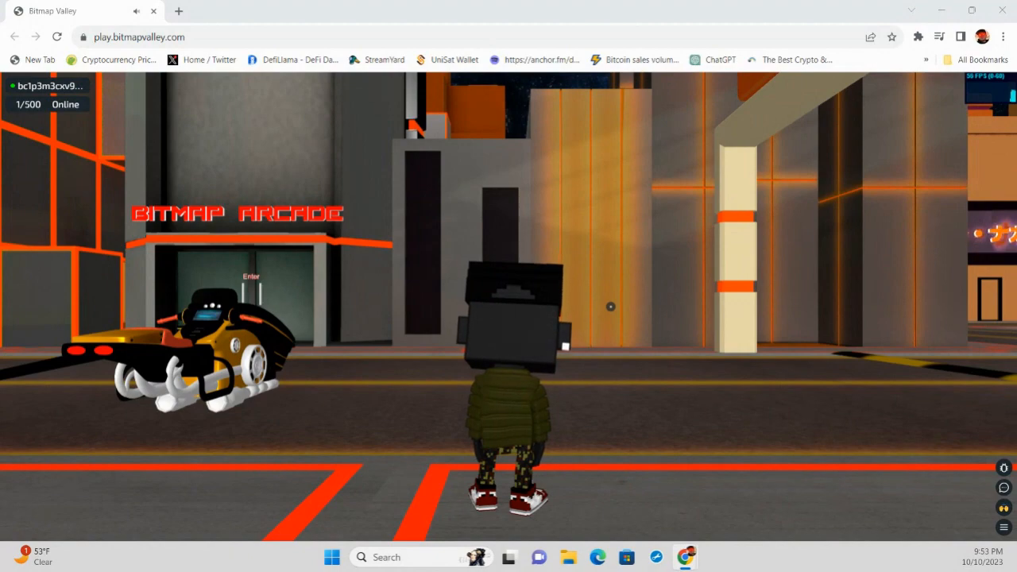
left_click(531, 323)
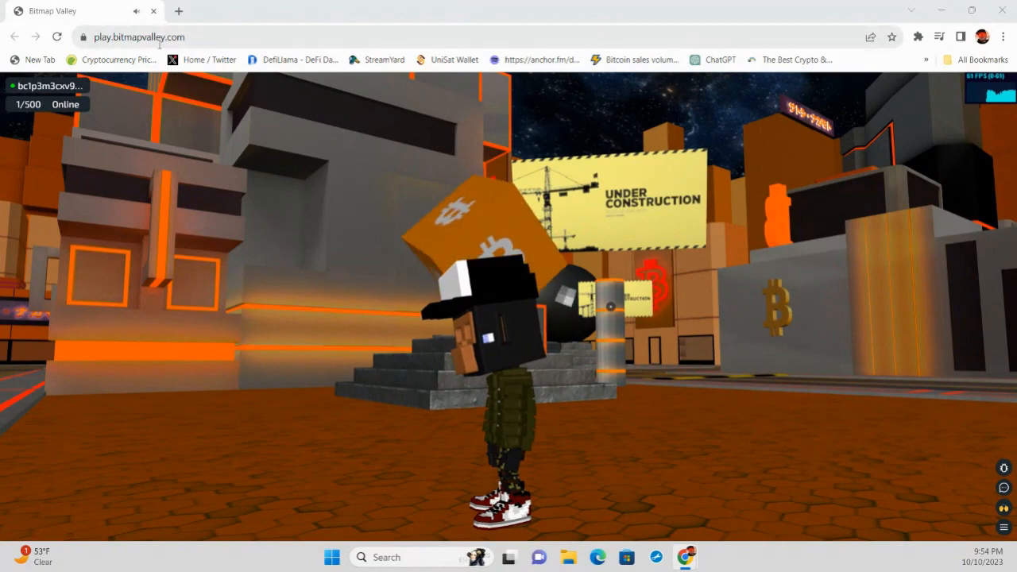
Step: Navigate via the address bar to the bitmap block whitelist page
right_click(139, 37)
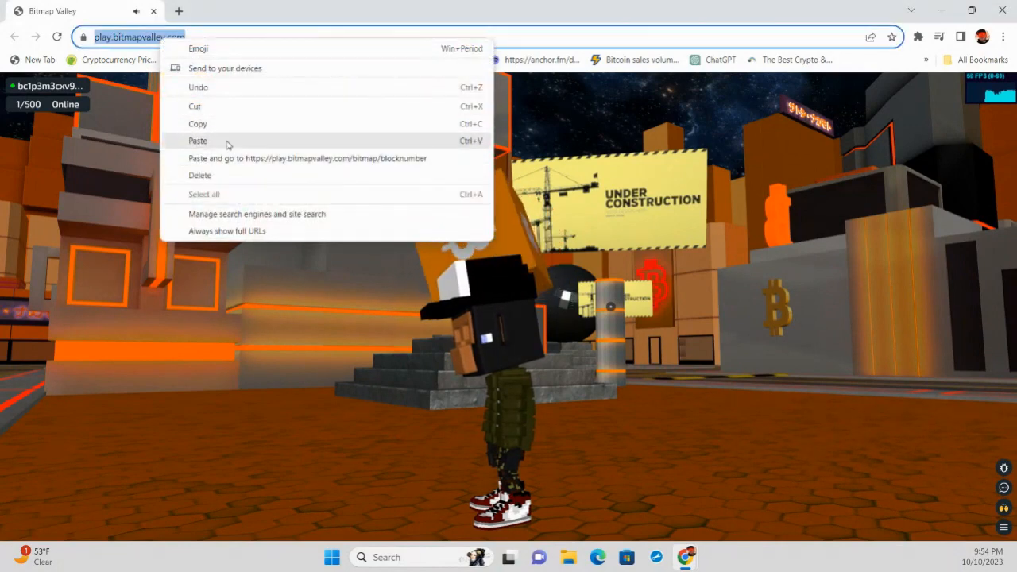
left_click(307, 158)
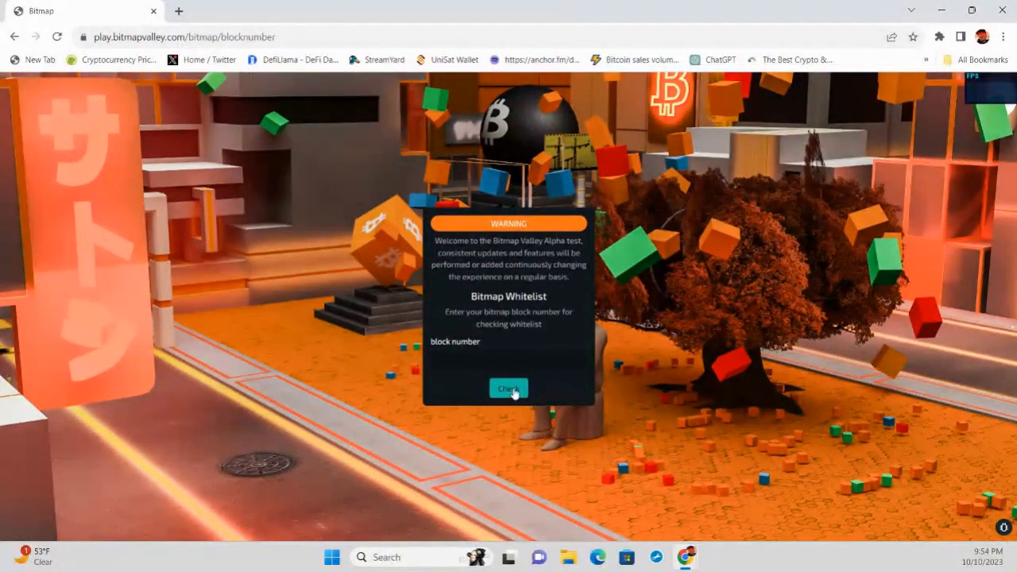
mouse_move(502, 352)
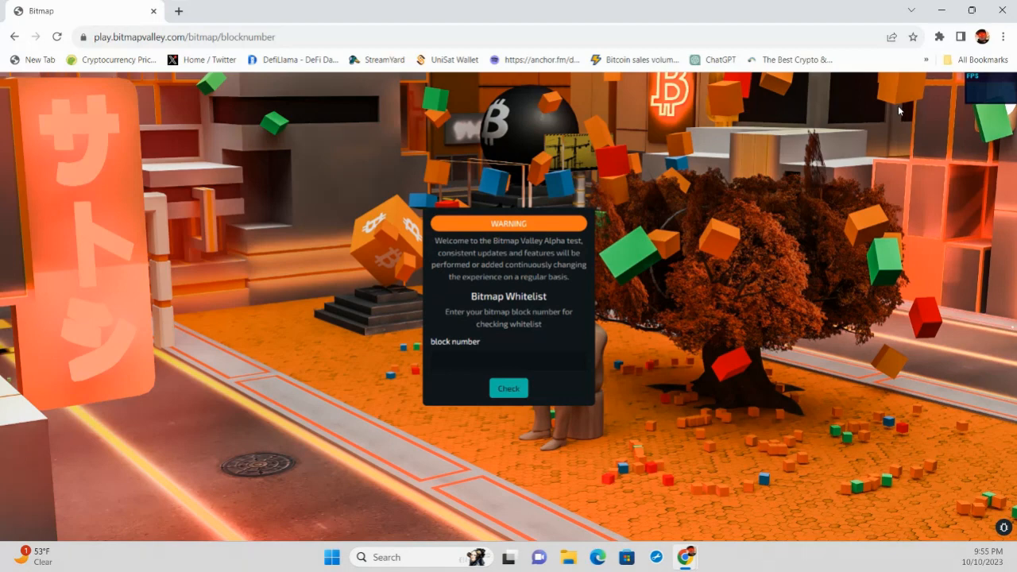
mouse_move(914, 100)
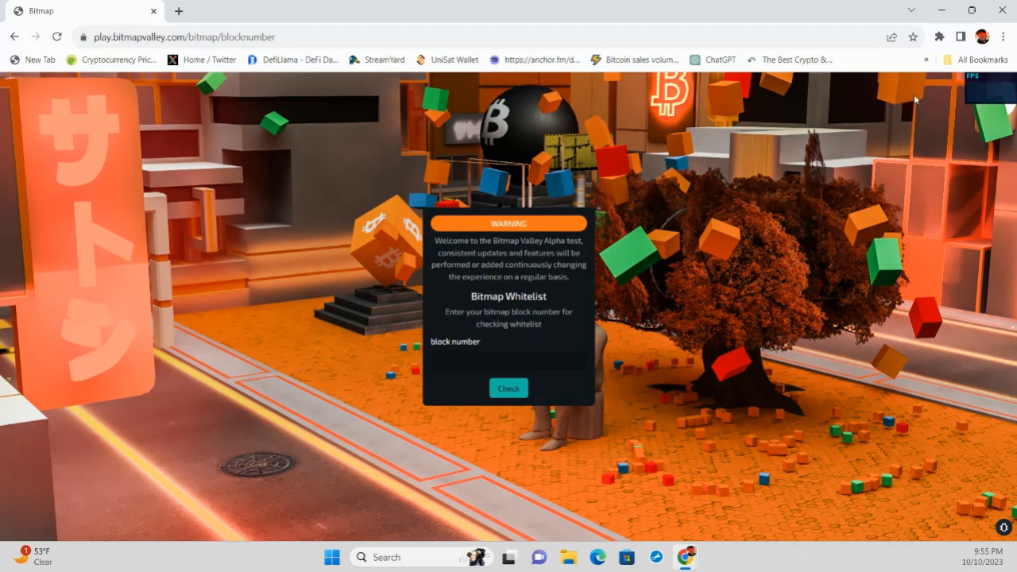
Step: Check block number 689566 against the bitmap whitelist
left_click(509, 361)
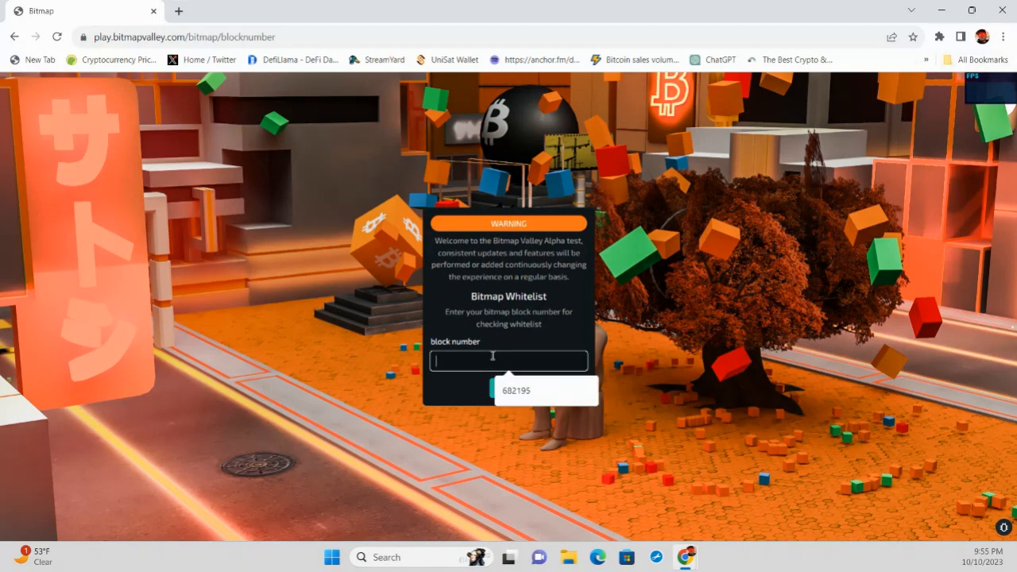
type("6")
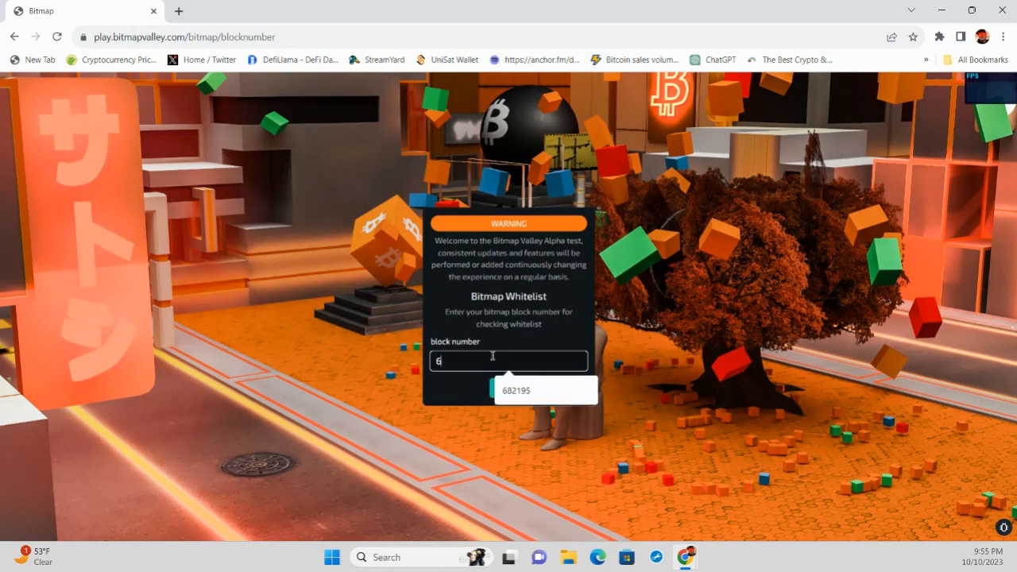
type("89566")
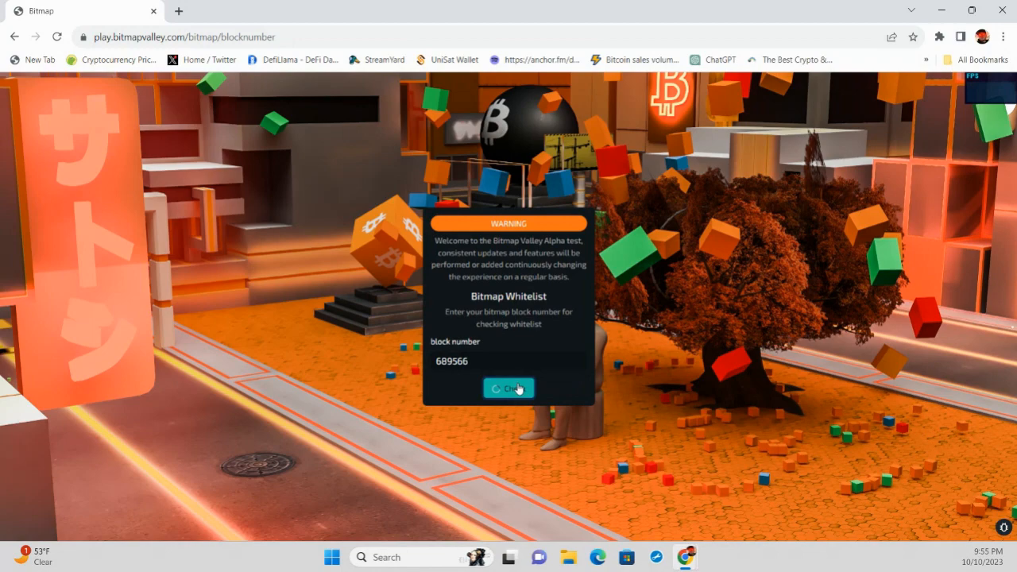
left_click(508, 388)
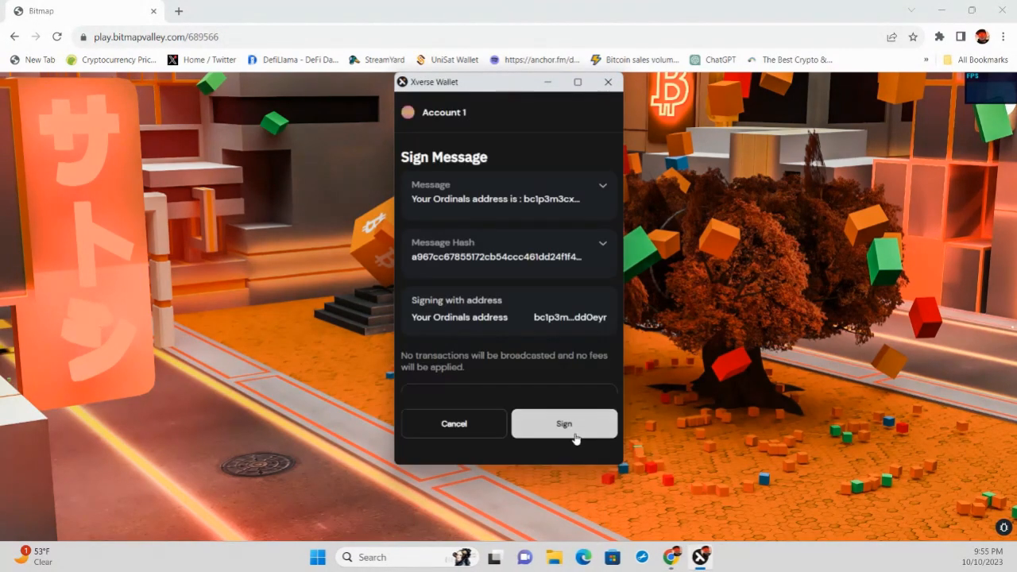
Step: Approve the Xverse signature and enter the block with the mbc-shizz avatar
left_click(563, 423)
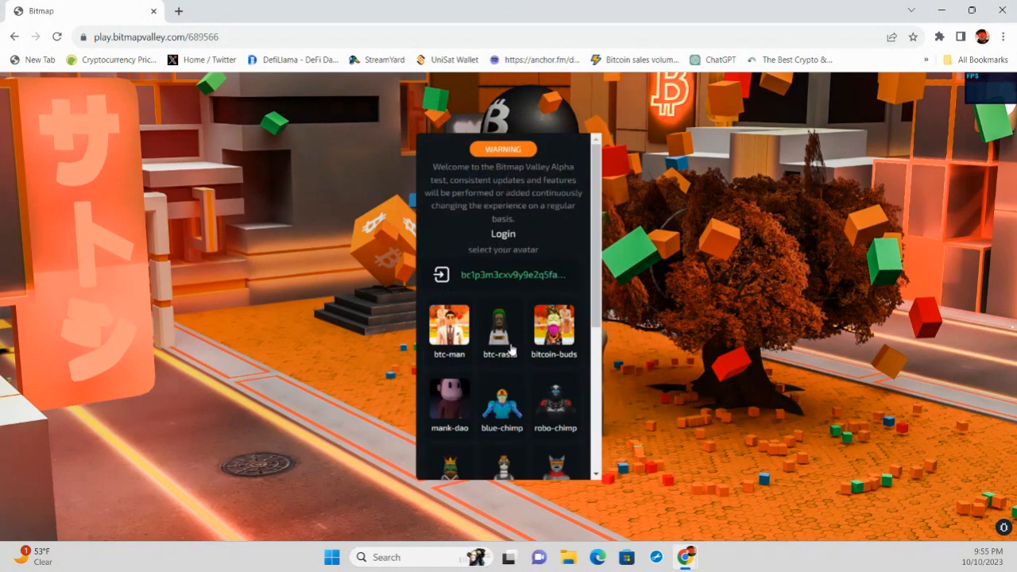
scroll("down", 3)
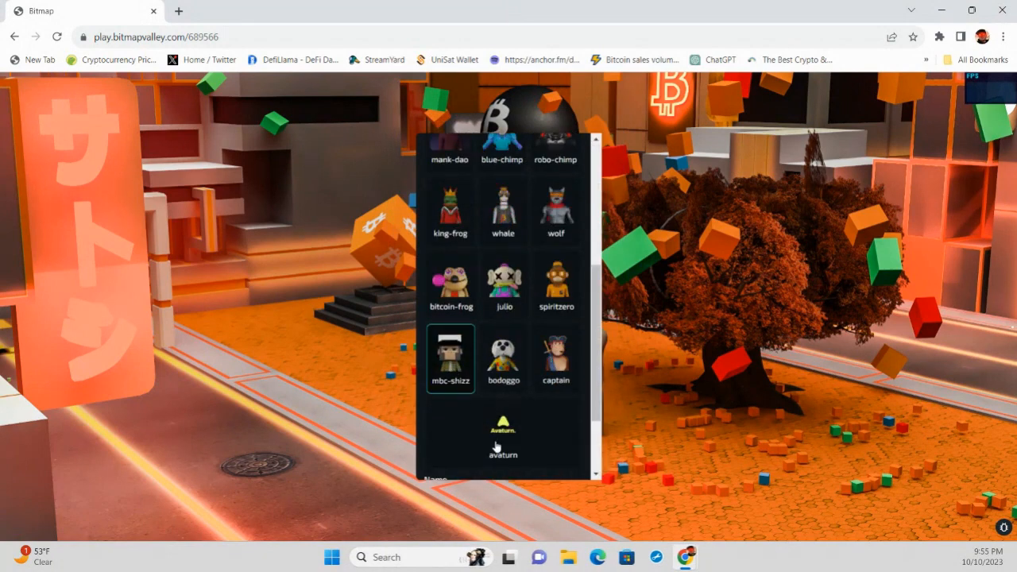
scroll("down", 3)
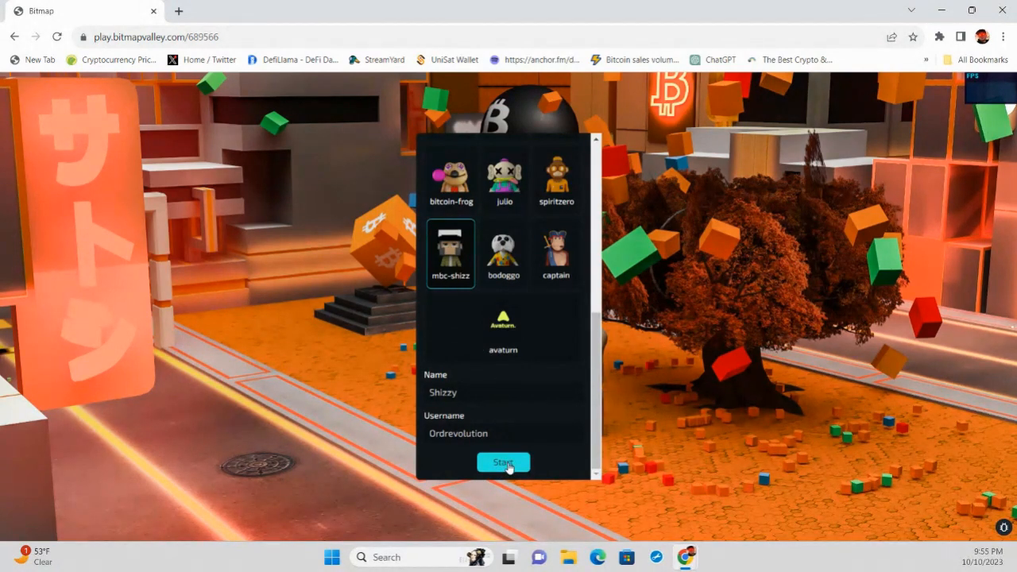
left_click(503, 463)
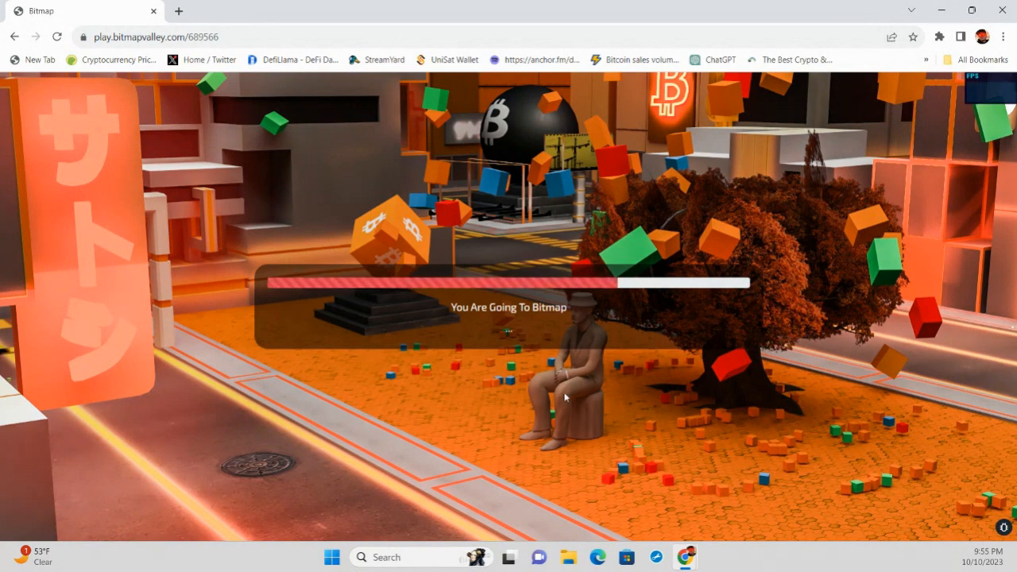
mouse_move(635, 348)
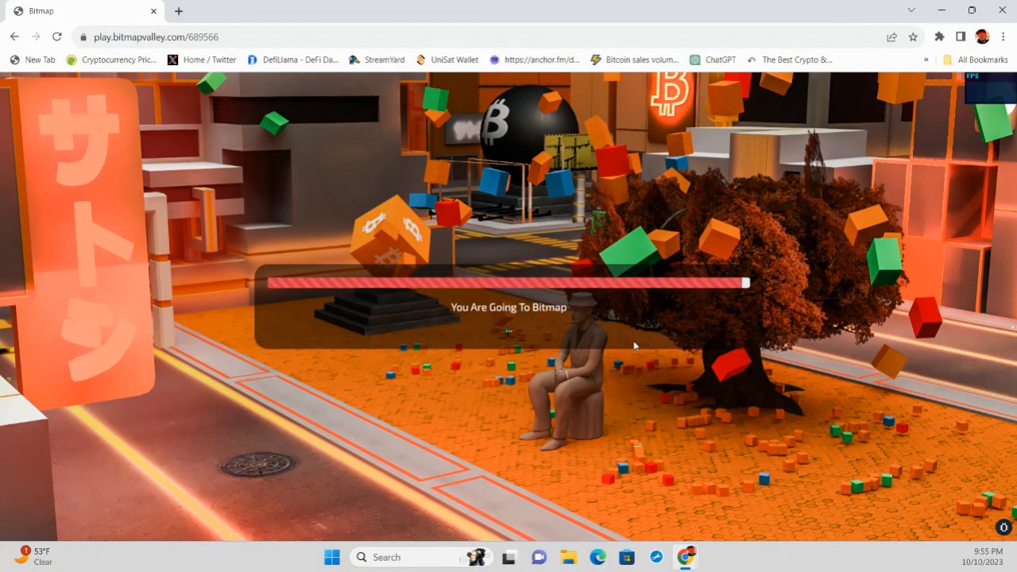
mouse_move(779, 354)
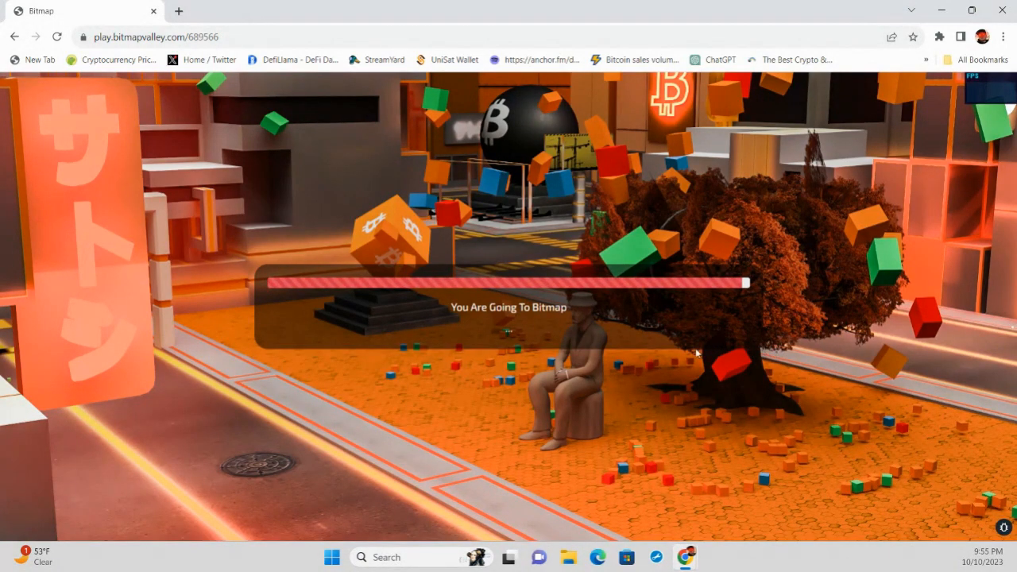
mouse_move(670, 382)
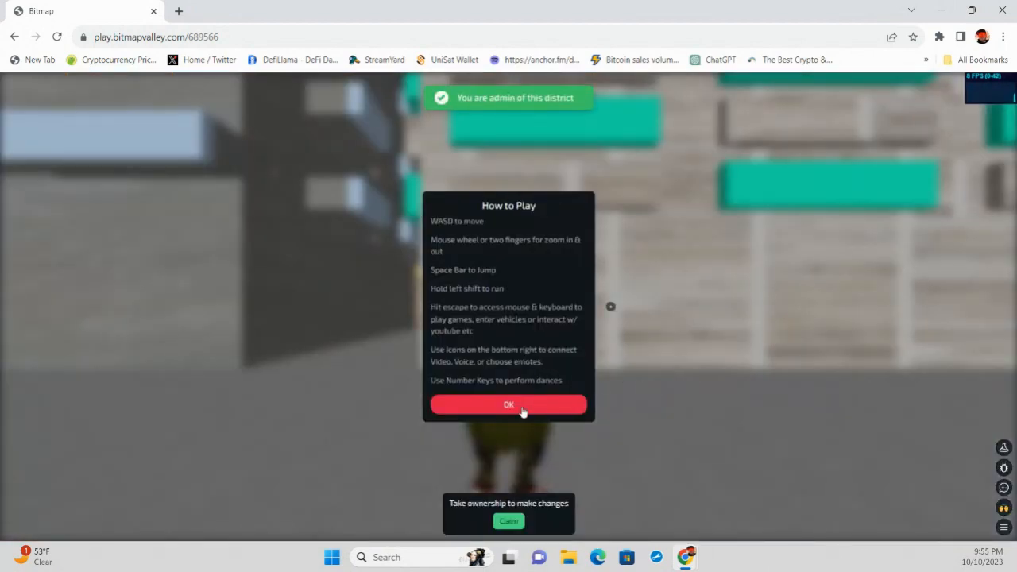
Step: Dismiss the How to Play instructions inside bitmap 689566's district
left_click(509, 404)
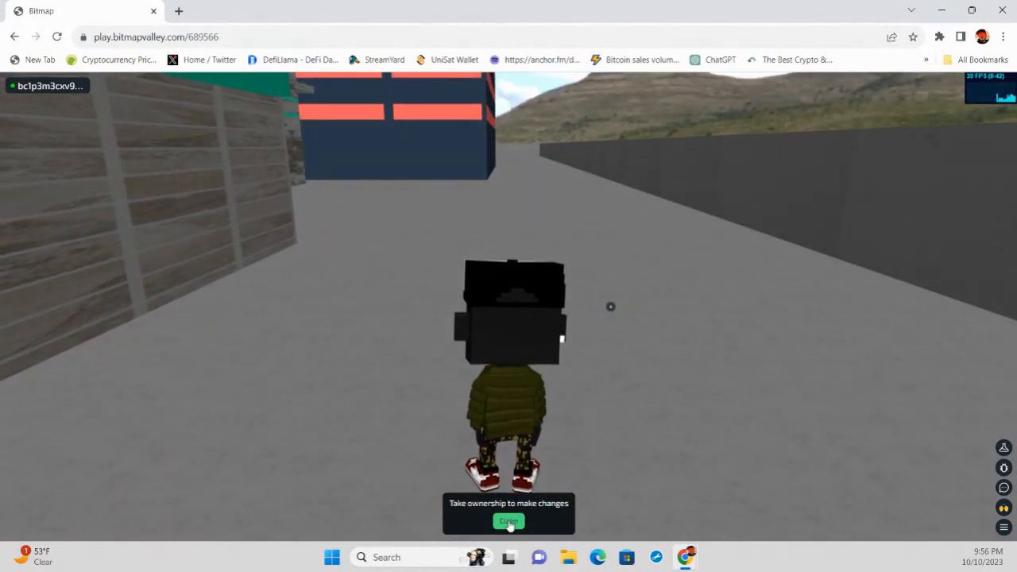
Step: Claim ownership of block 689566 to allow changes
left_click(509, 521)
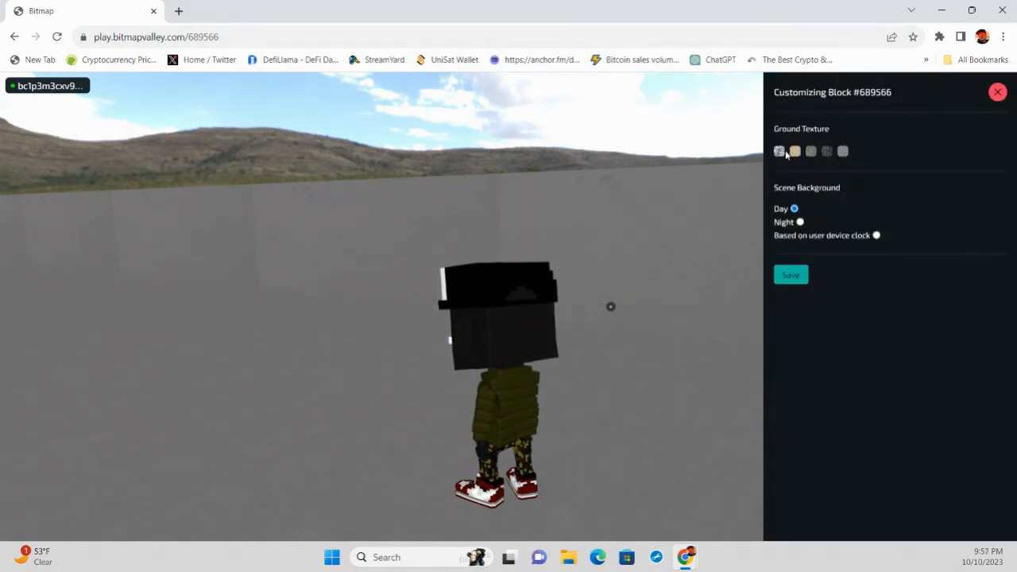
Step: Set the block ground to road and background to night, save, and bring up the bug report form
left_click(795, 151)
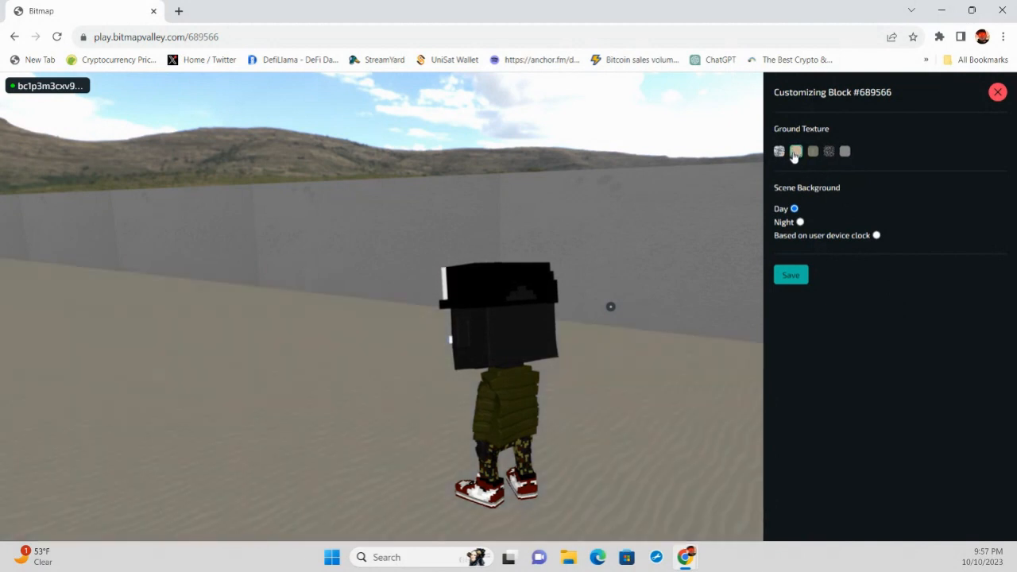
left_click(829, 151)
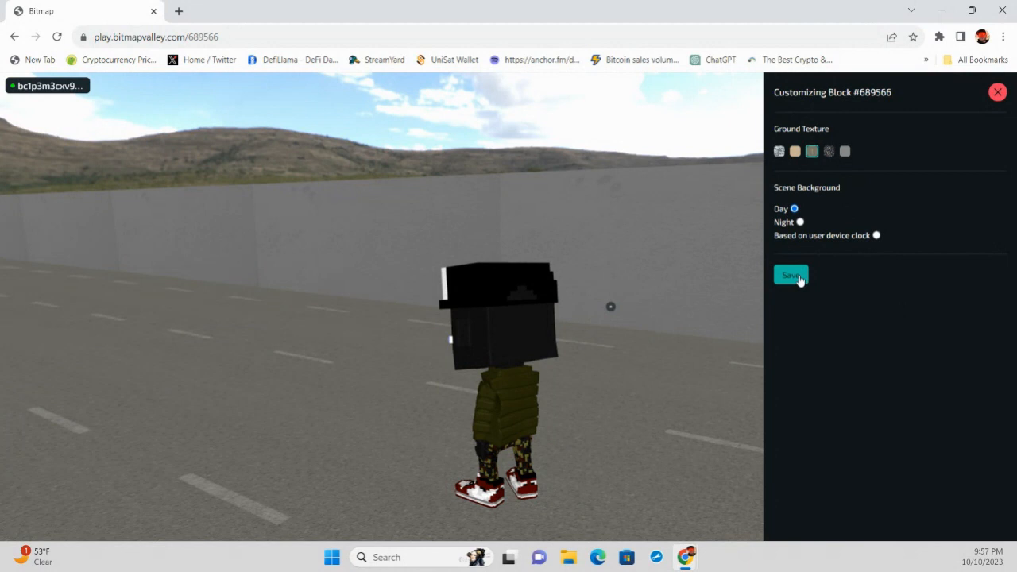
left_click(799, 222)
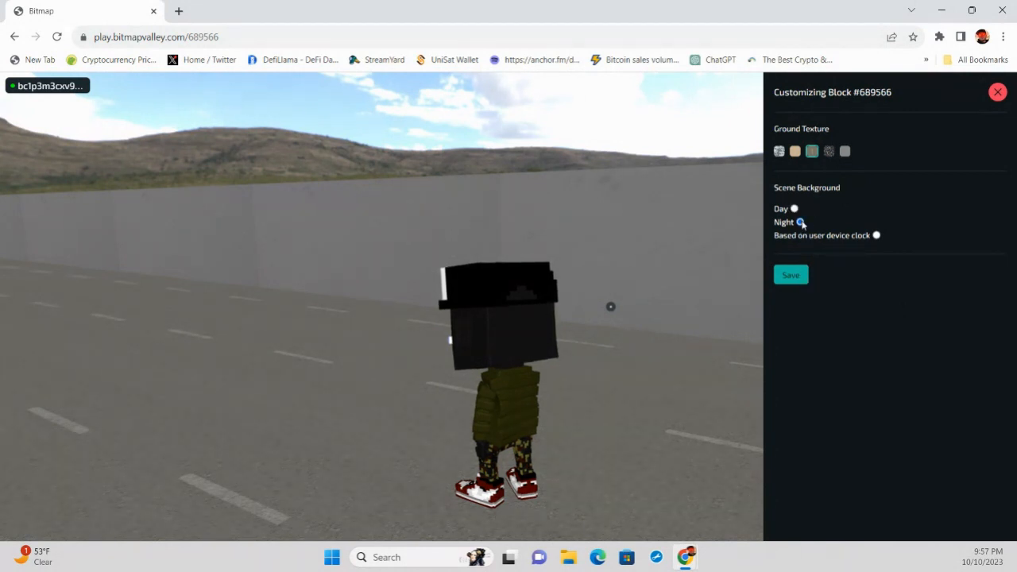
left_click(800, 222)
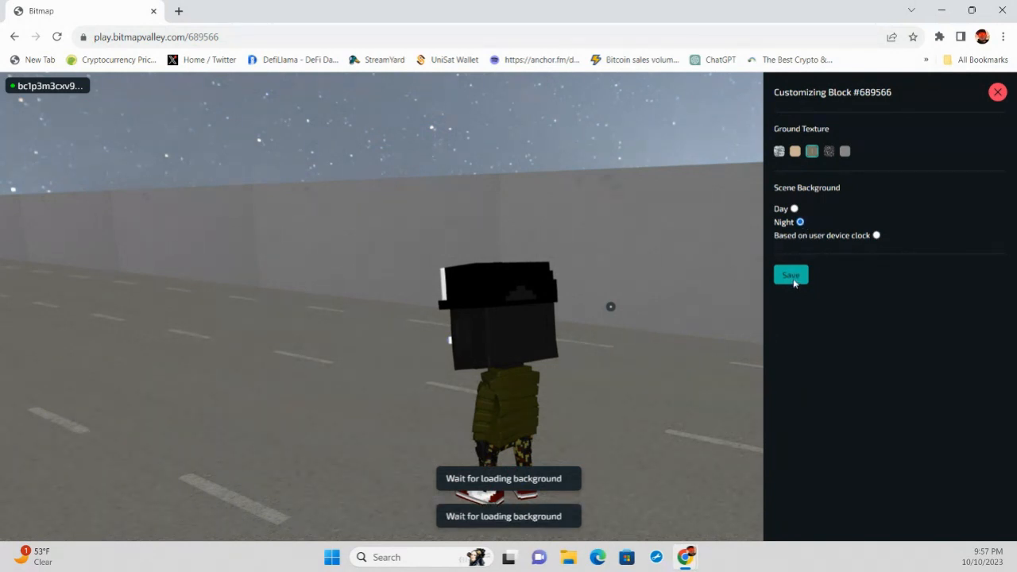
left_click(791, 275)
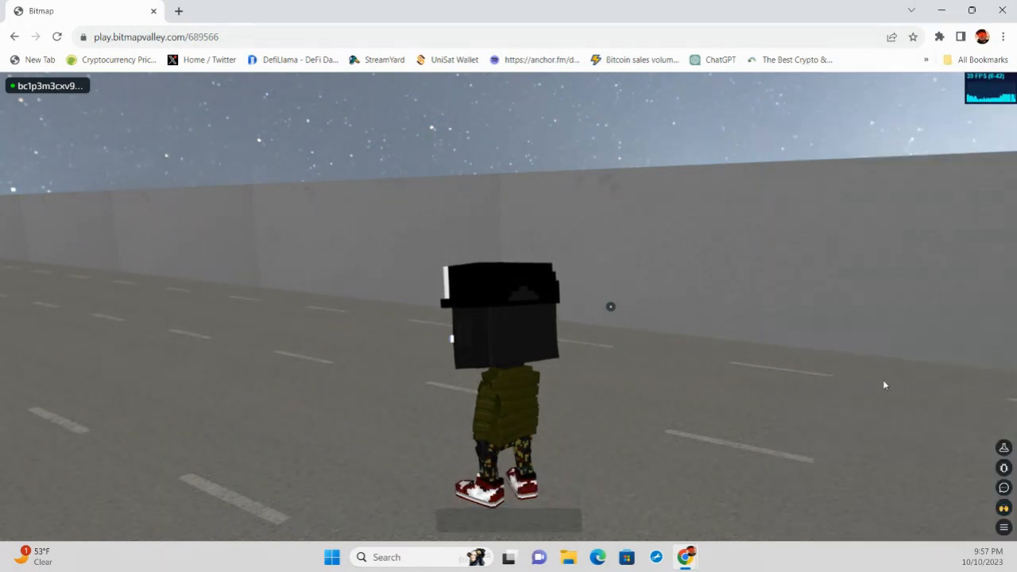
left_click(1004, 468)
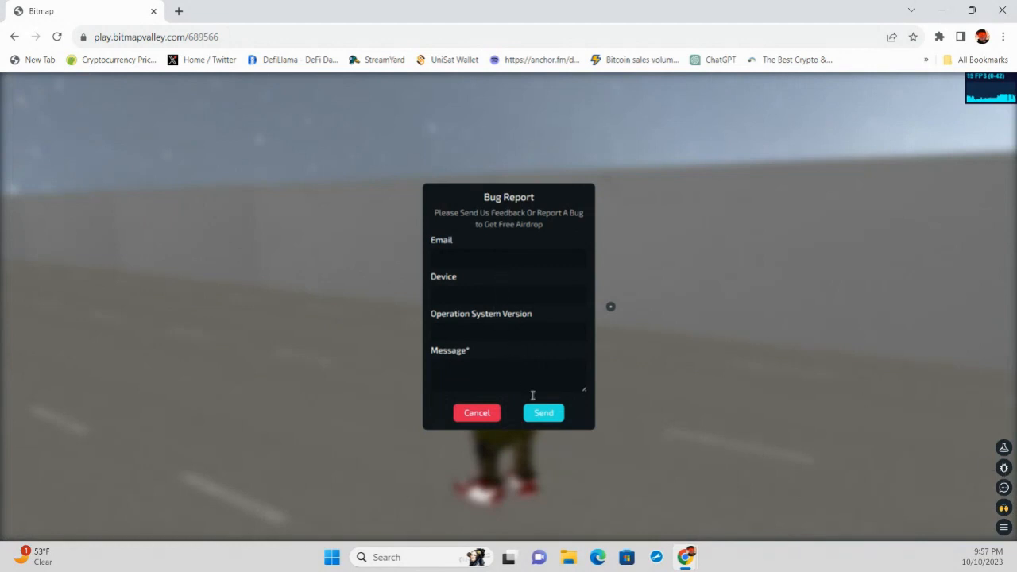
Step: Cancel the bug report form
left_click(477, 412)
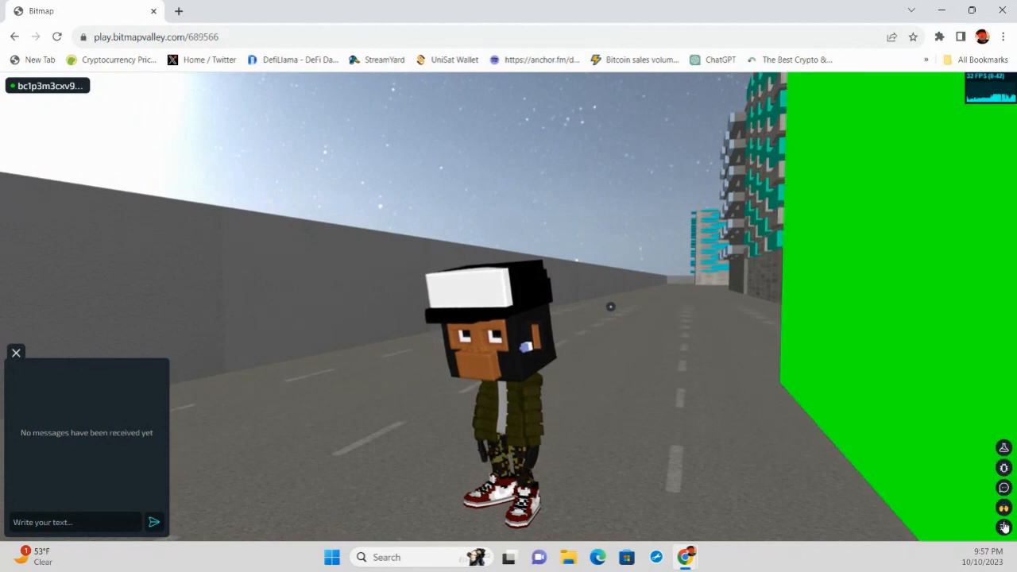
Step: Browse parcel #287's customization, pick a blue body colour, and close the panel
left_click(1004, 527)
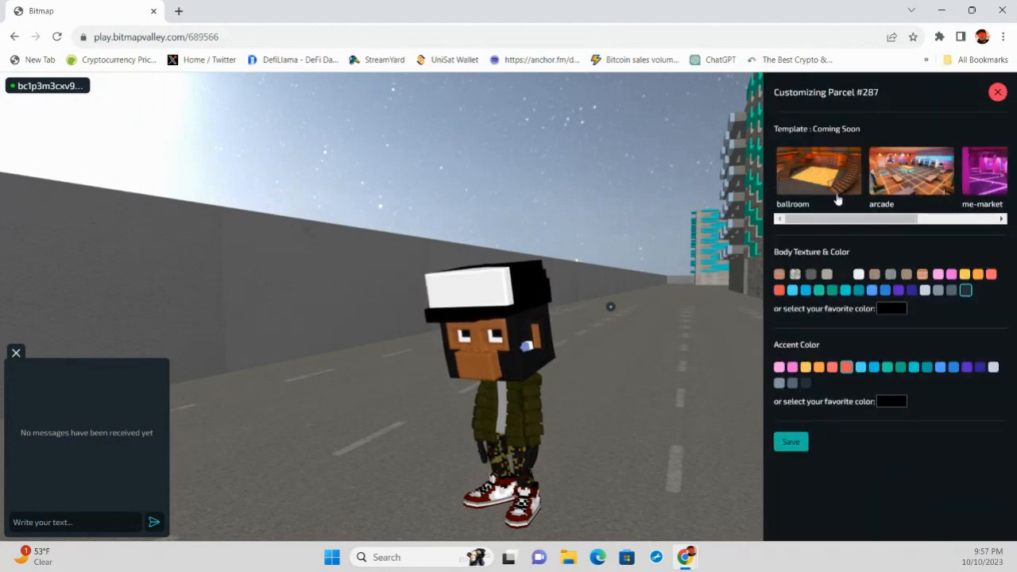
mouse_move(897, 173)
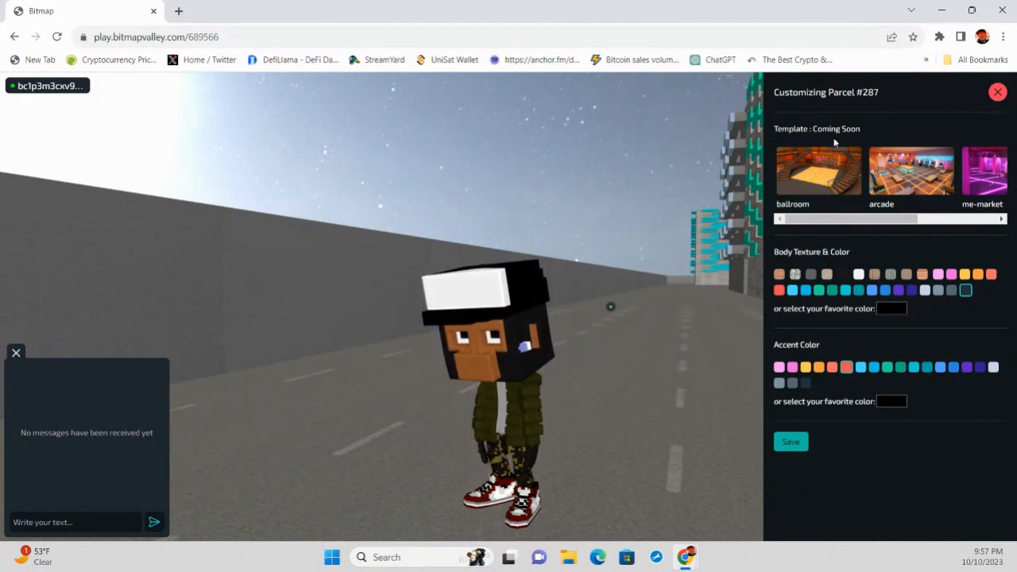
left_click(1001, 218)
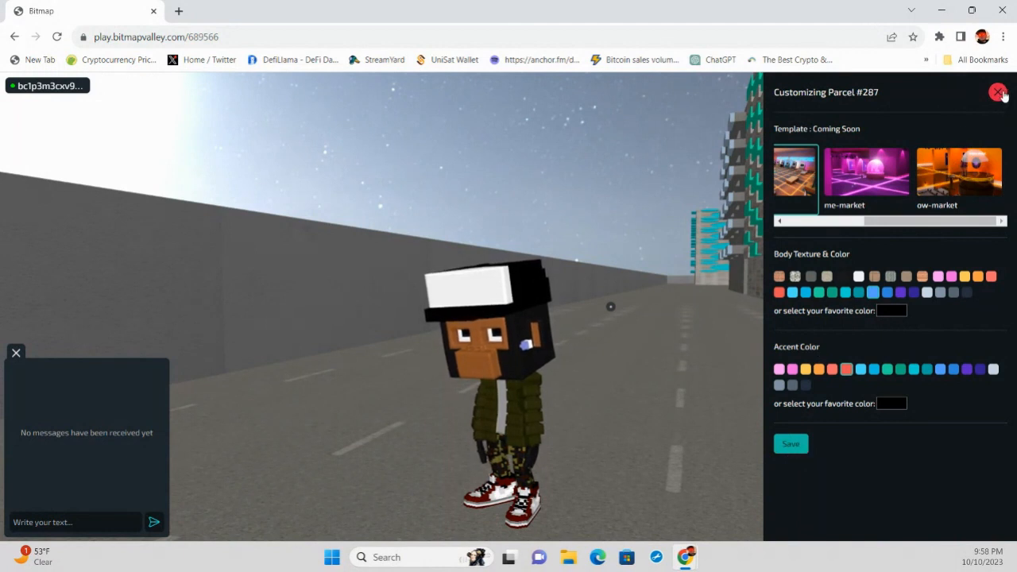
left_click(998, 92)
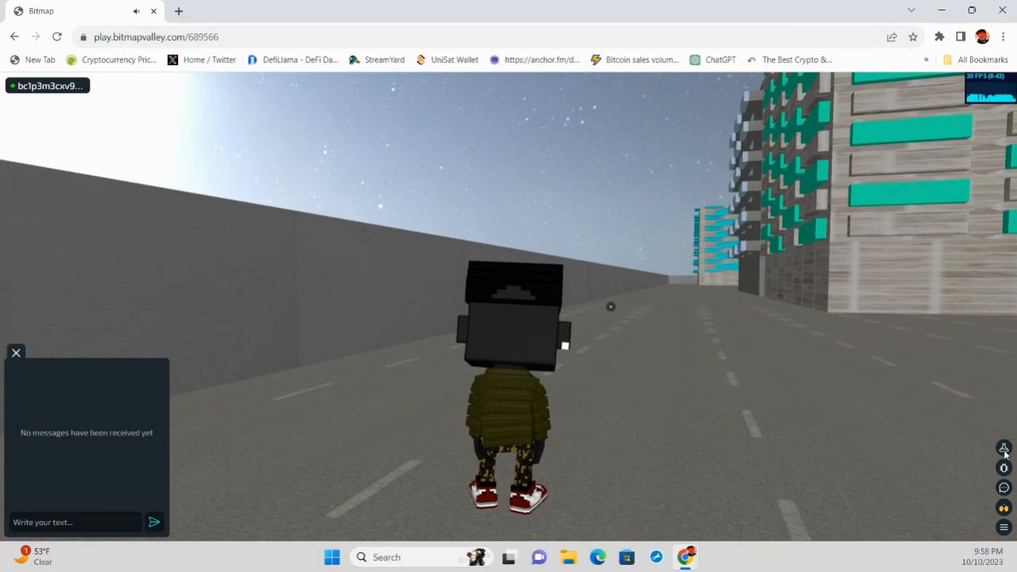
Step: Dismiss the block customization panel, leaving the dimmed scene with its fullscreen overlay
left_click(1004, 448)
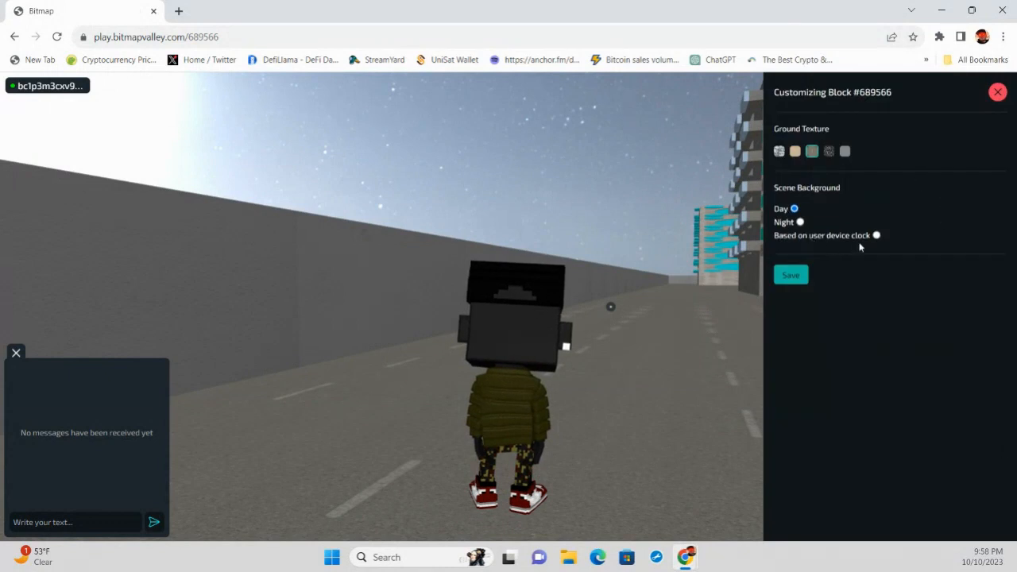
mouse_move(814, 272)
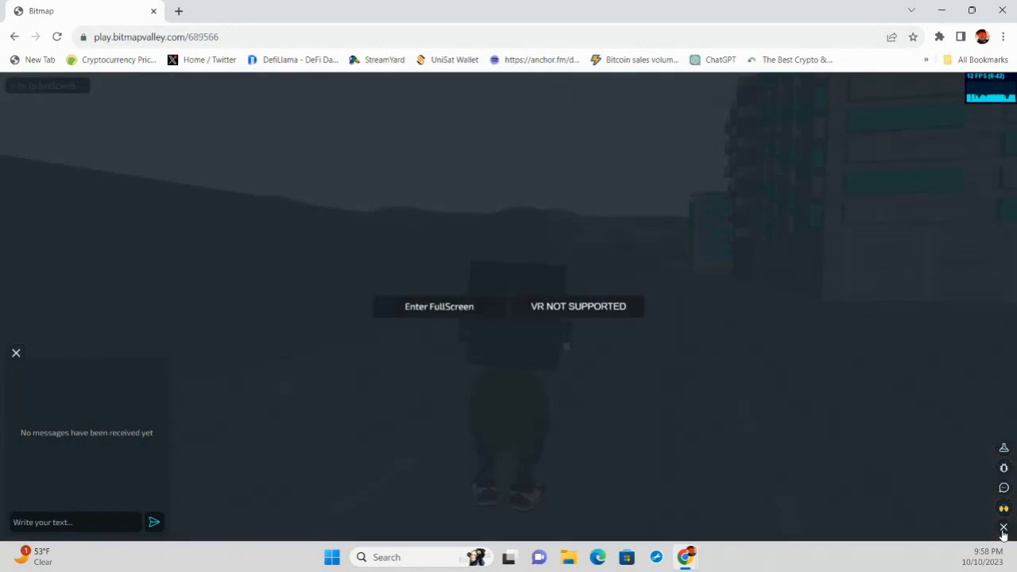
mouse_move(555, 317)
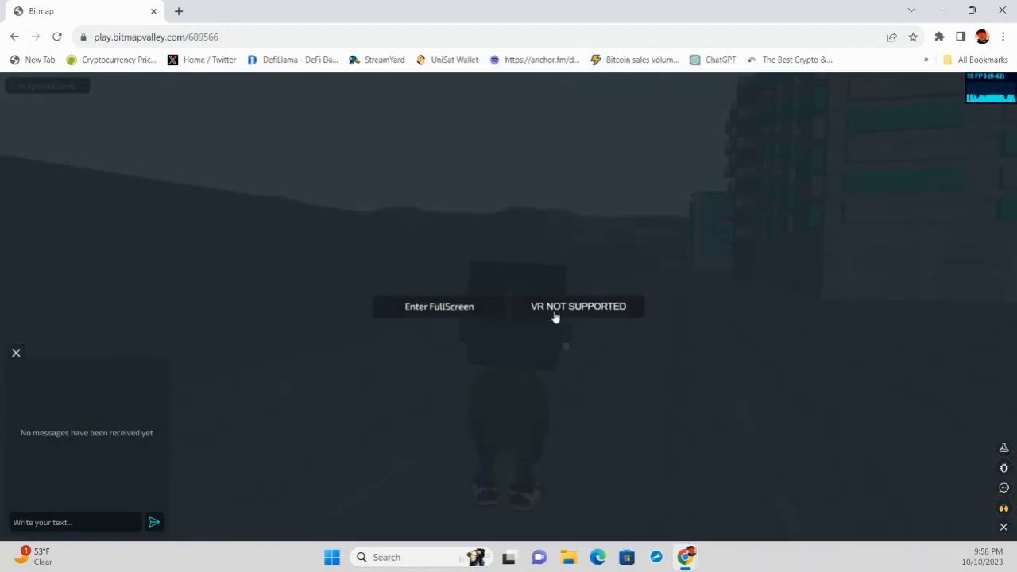
Step: Enter full screen, then leave it with Escape and return to the street view around the avatar
left_click(16, 352)
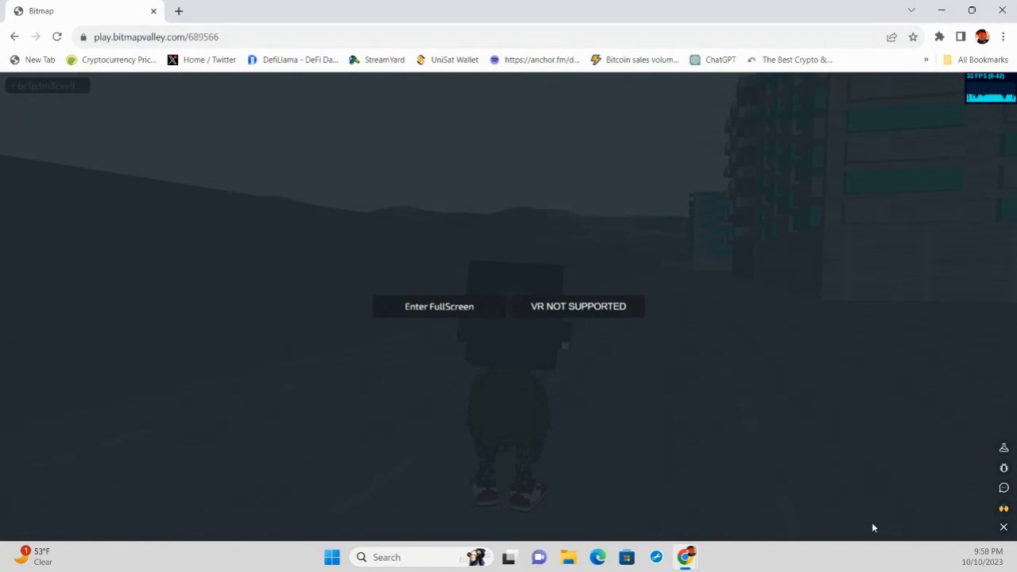
mouse_move(480, 317)
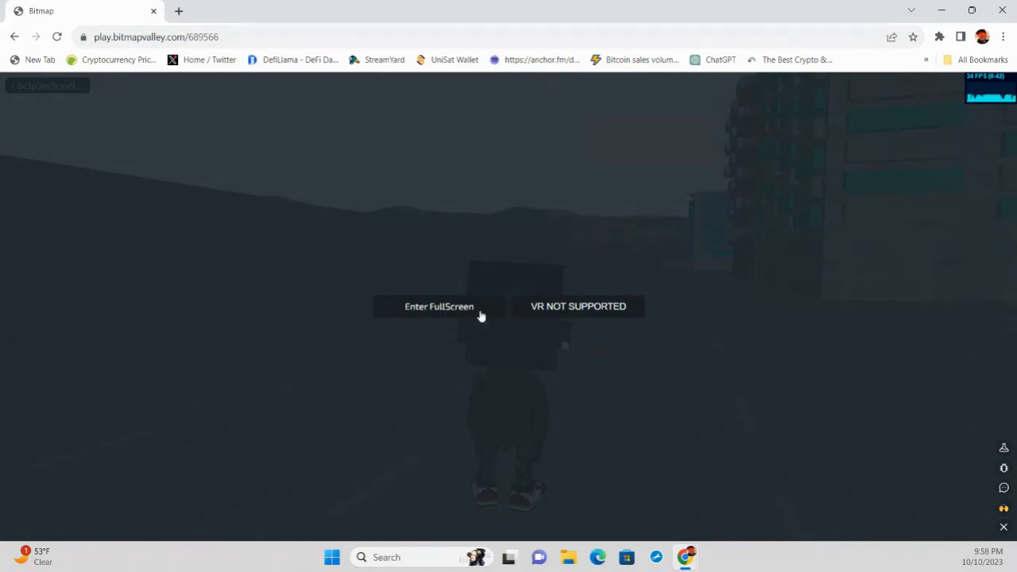
mouse_move(598, 309)
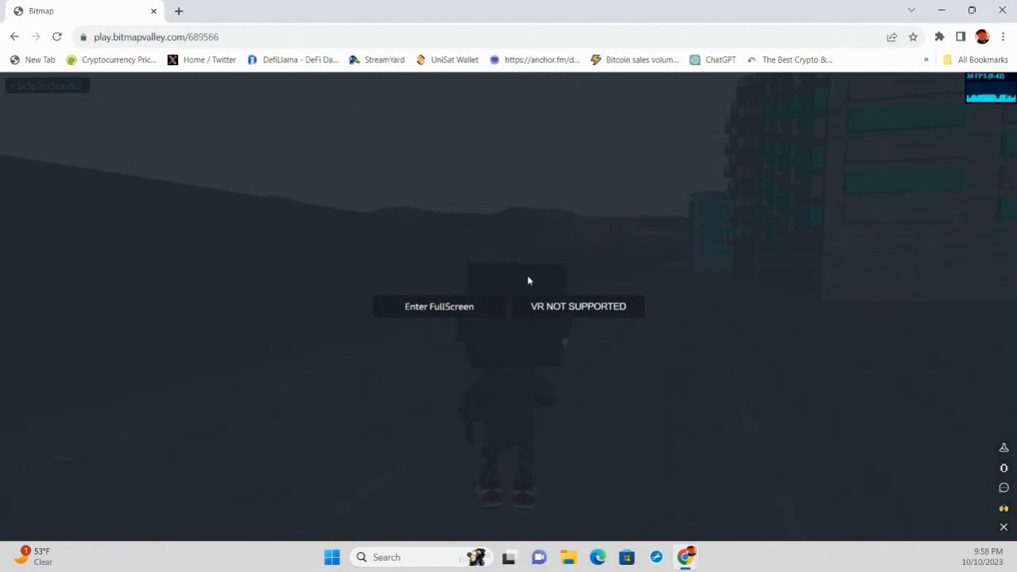
left_click(439, 306)
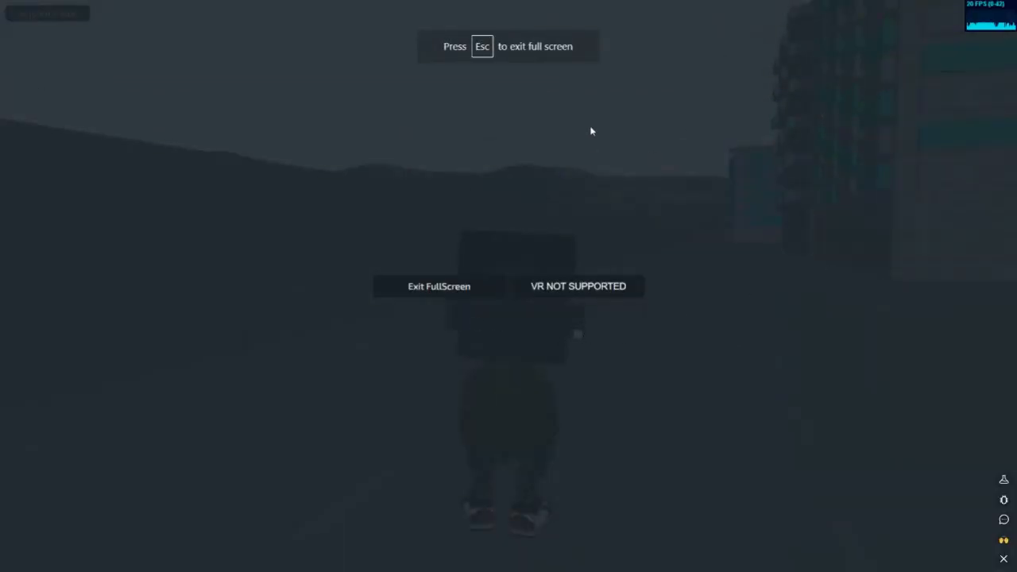
key("Escape")
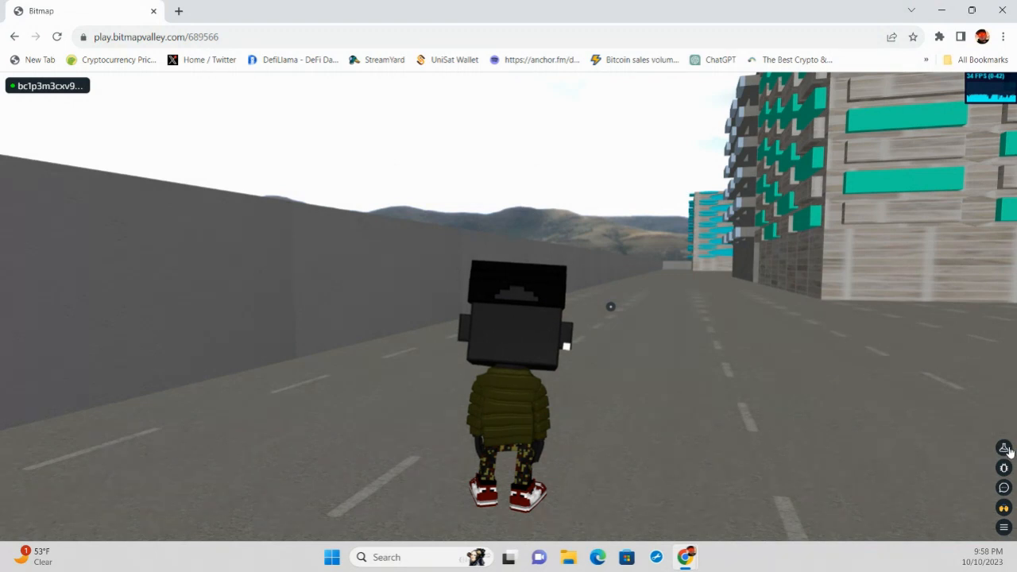
Step: Save the block's ground and background settings, then give parcel #304 a dark striped body texture
left_click(1004, 449)
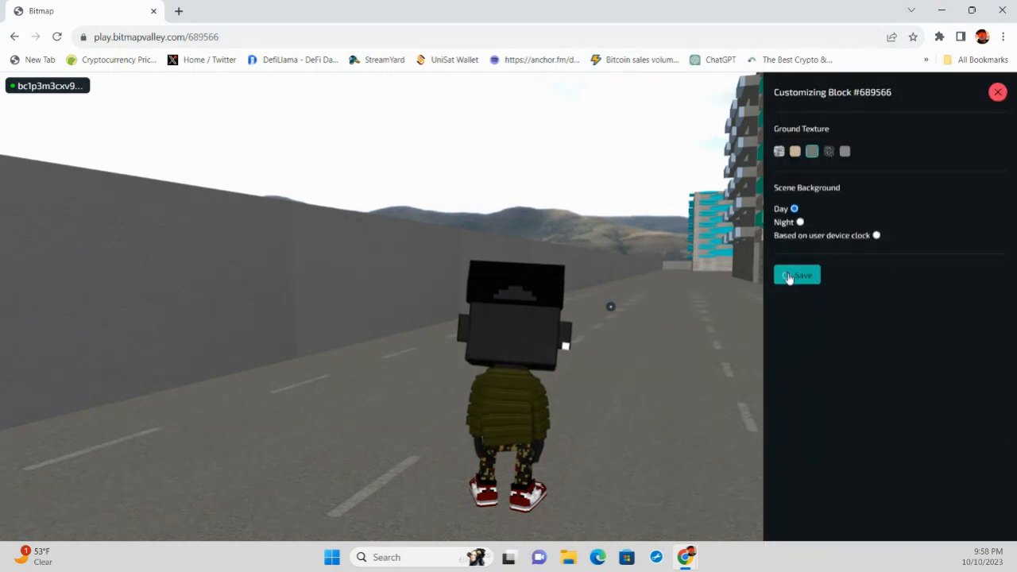
left_click(796, 275)
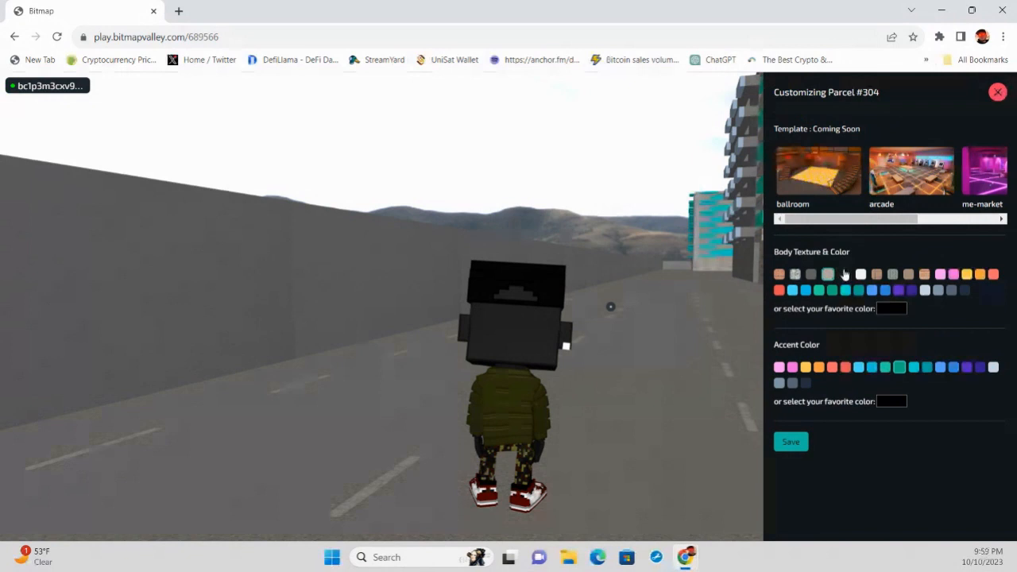
left_click(844, 275)
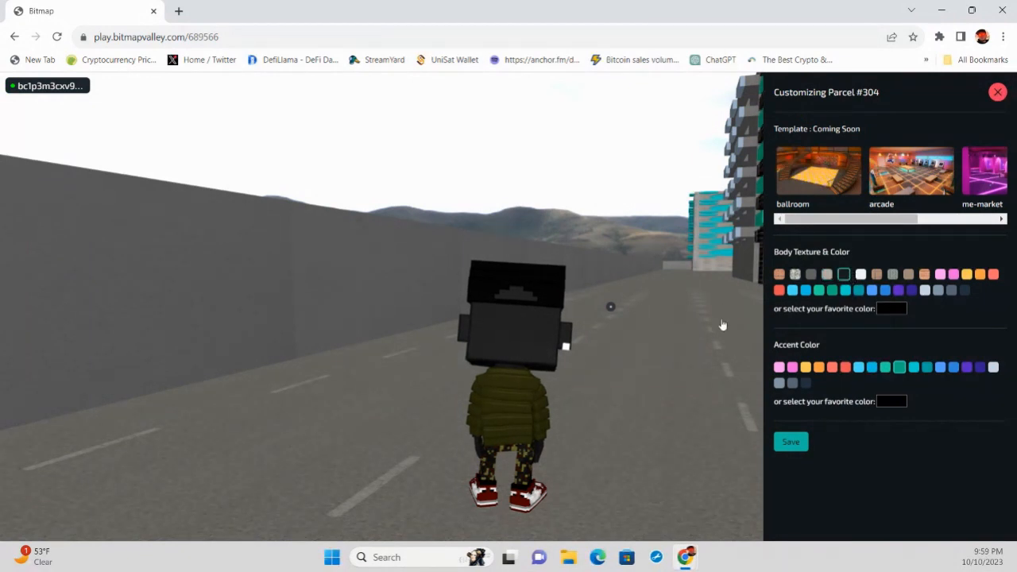
left_click(998, 92)
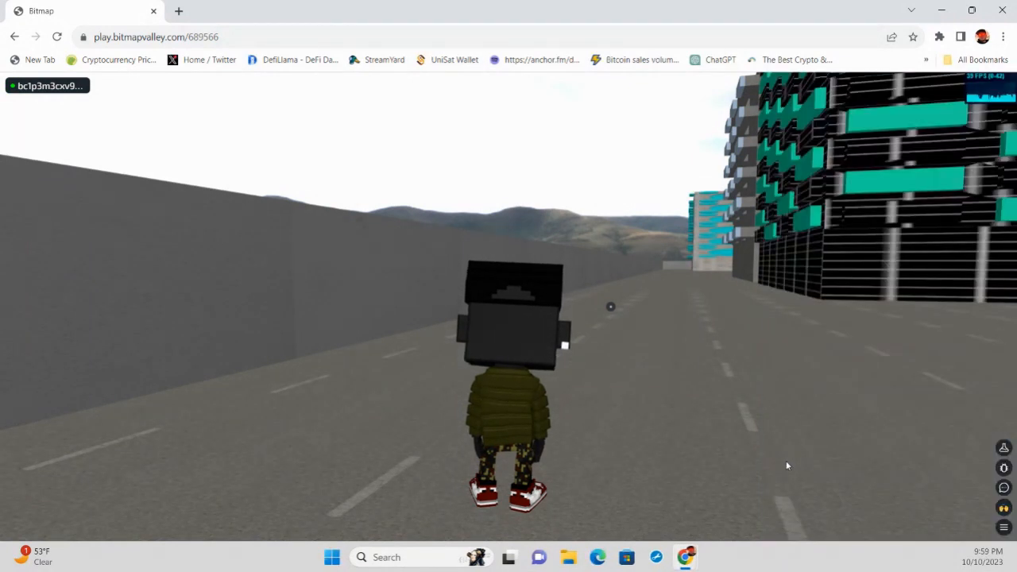
Step: Walk the avatar forward along the street toward the black striped building
key("w")
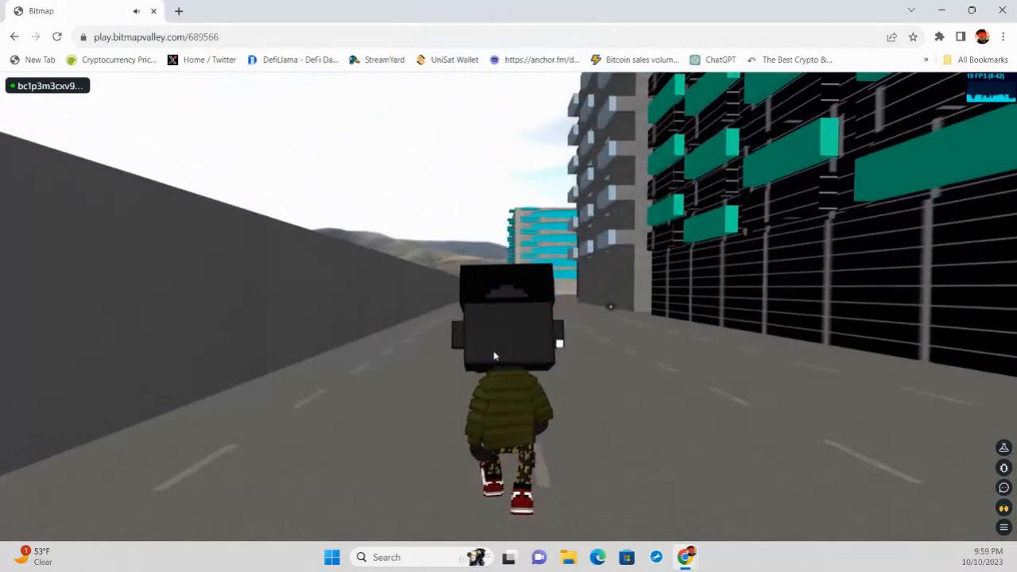
key("w")
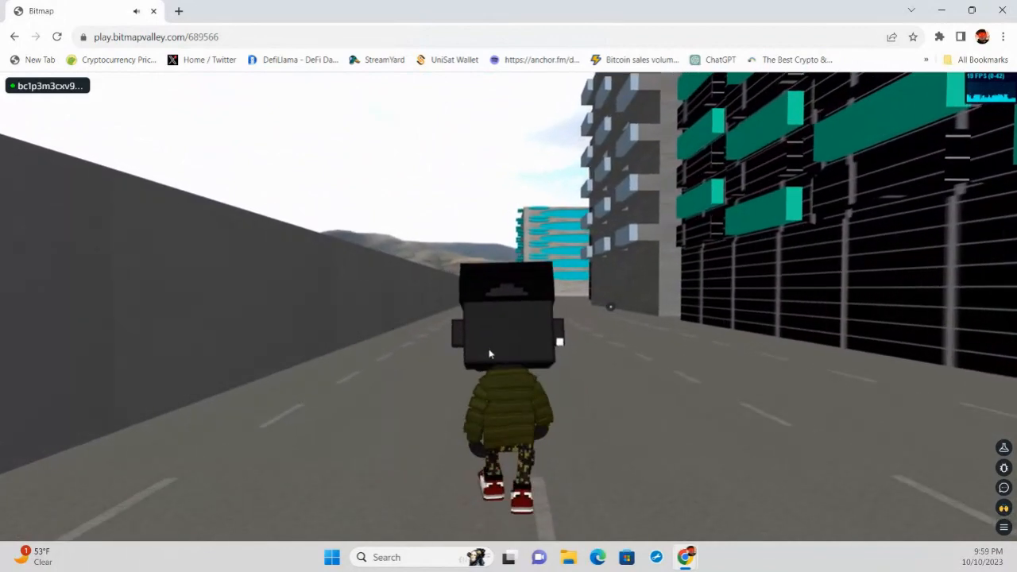
key("w")
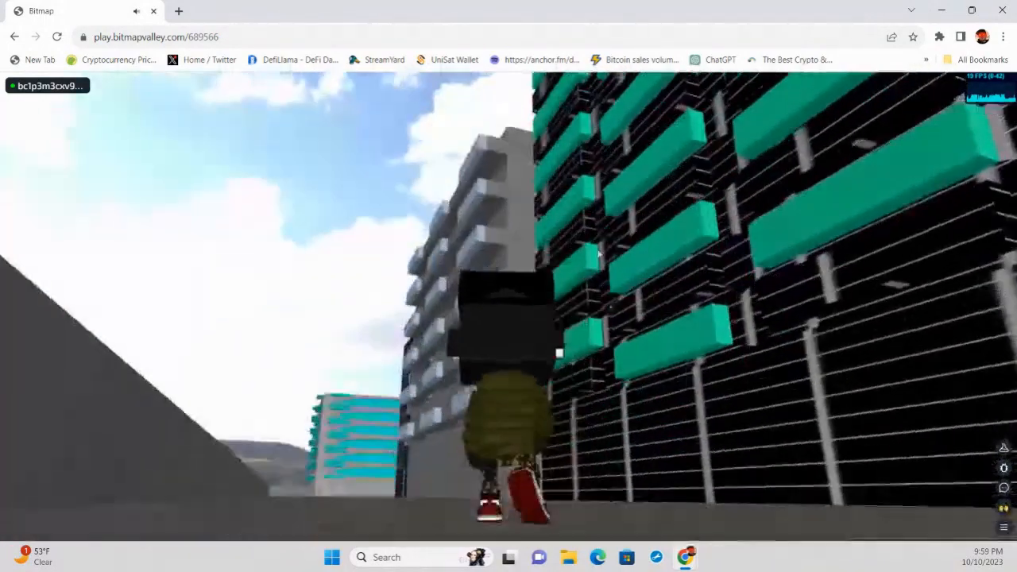
mouse_move(516, 249)
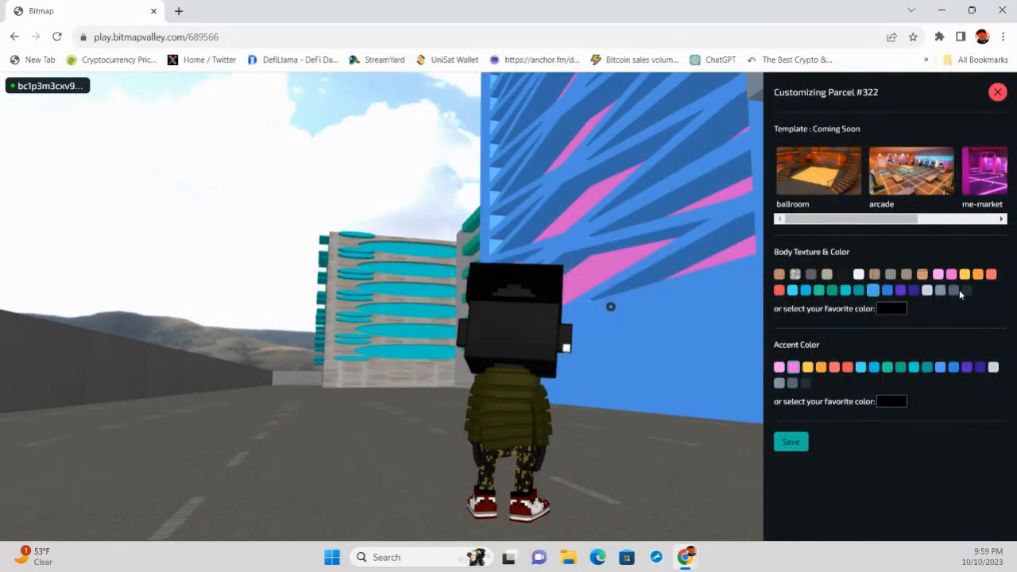
Step: Give parcel #322 a light cyan body and a dark accent colour, adjusting the custom hue
left_click(793, 290)
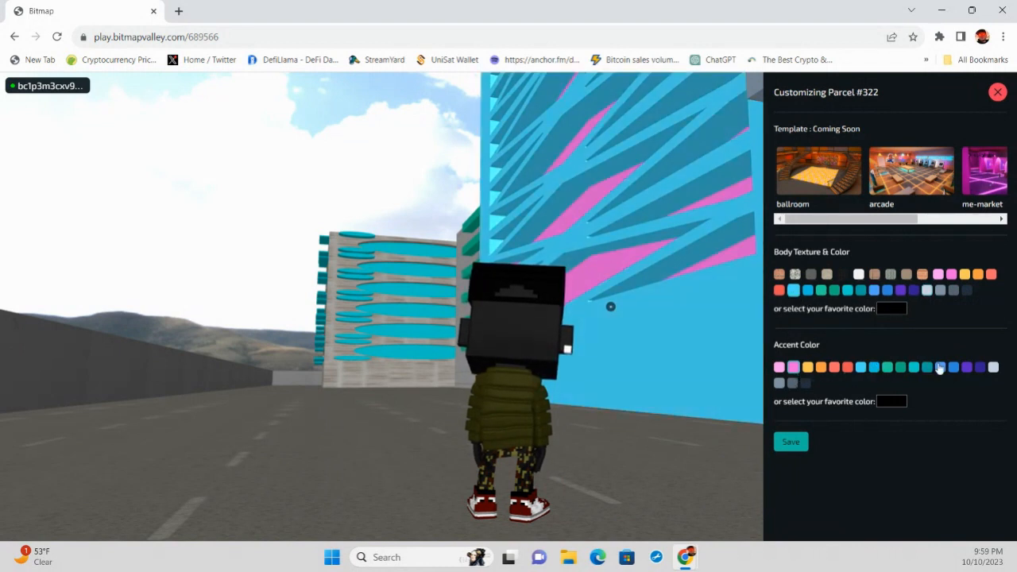
left_click(978, 366)
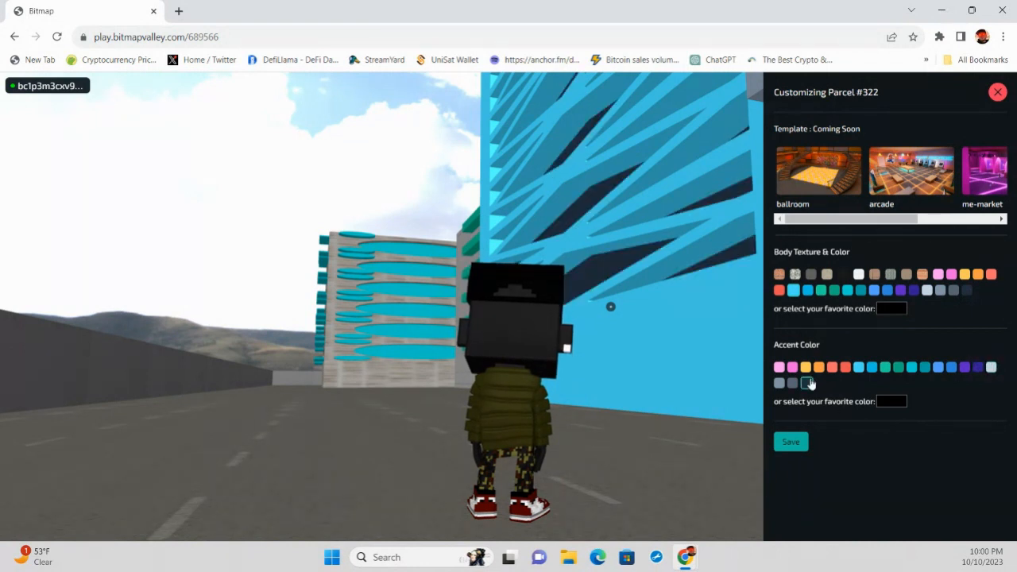
left_click(891, 401)
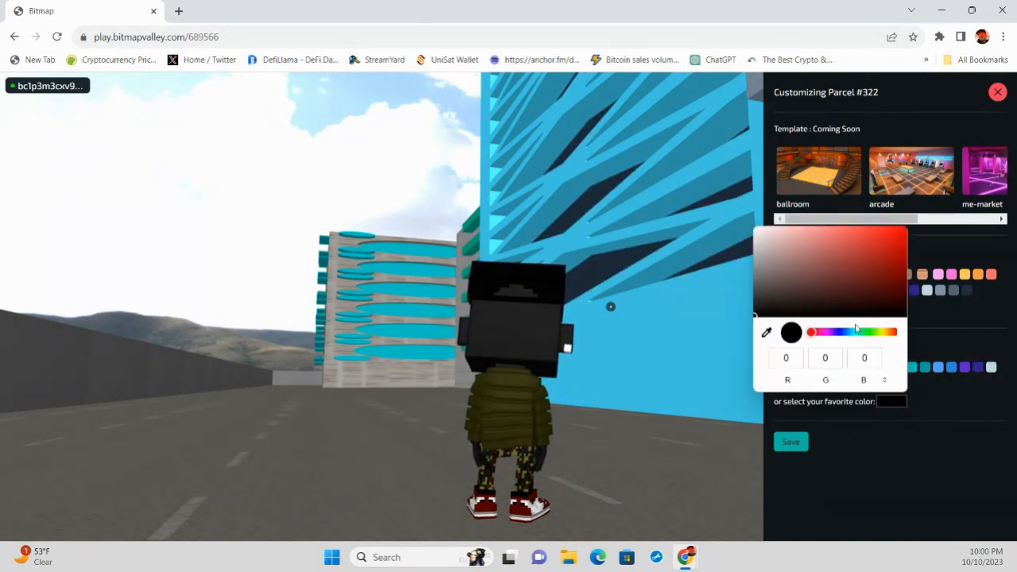
left_click(888, 273)
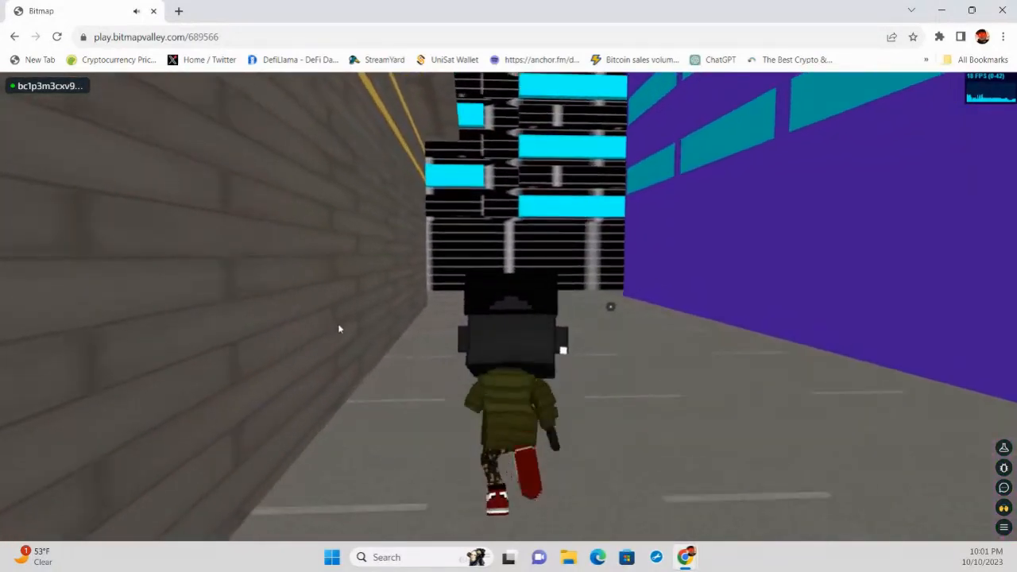
Step: Walk the avatar to the marble-textured building at parcel #336
key("w")
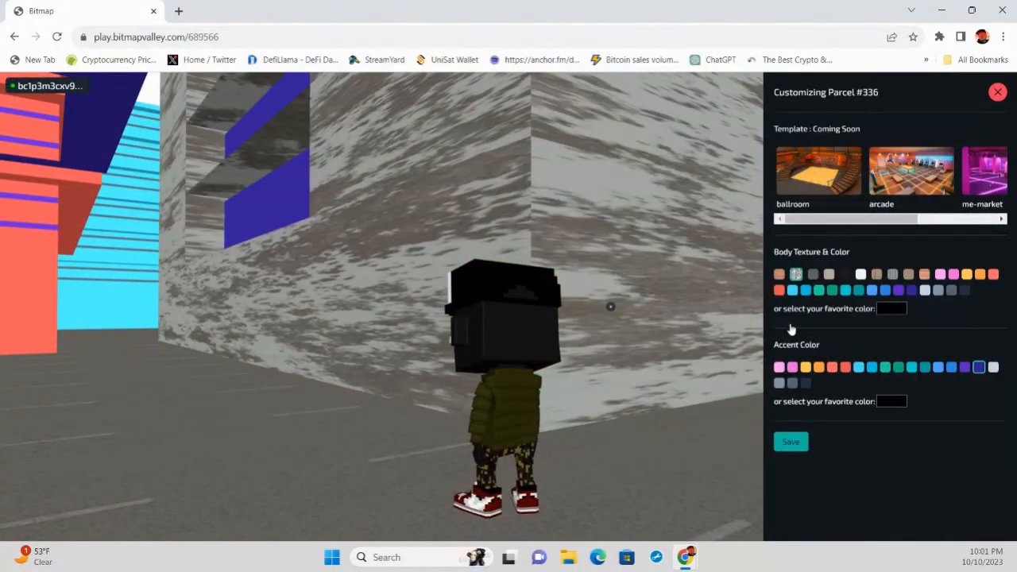
Step: Recolour parcel #336's building with a plain pink body and cyan accents, then save
left_click(845, 291)
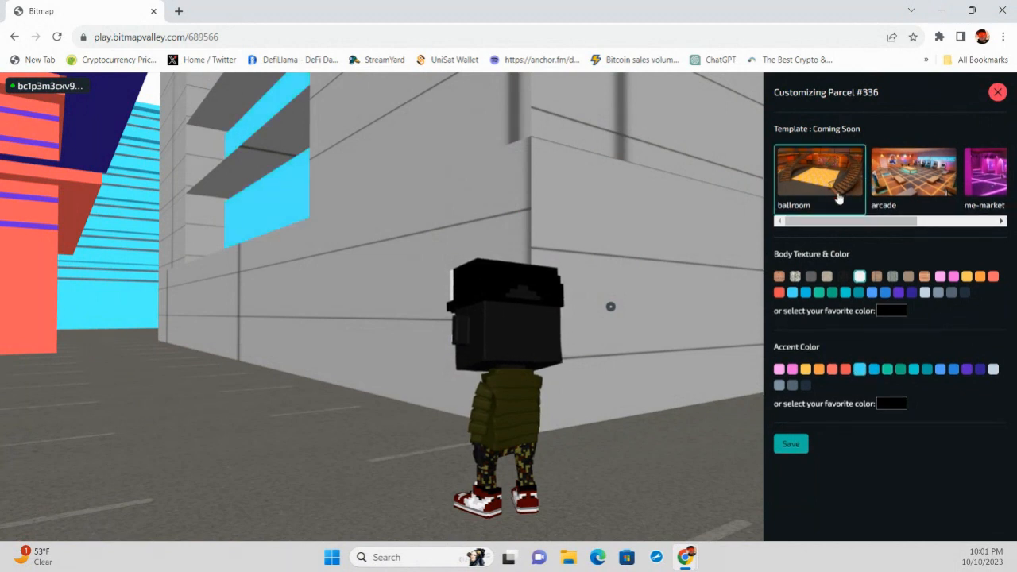
left_click(914, 172)
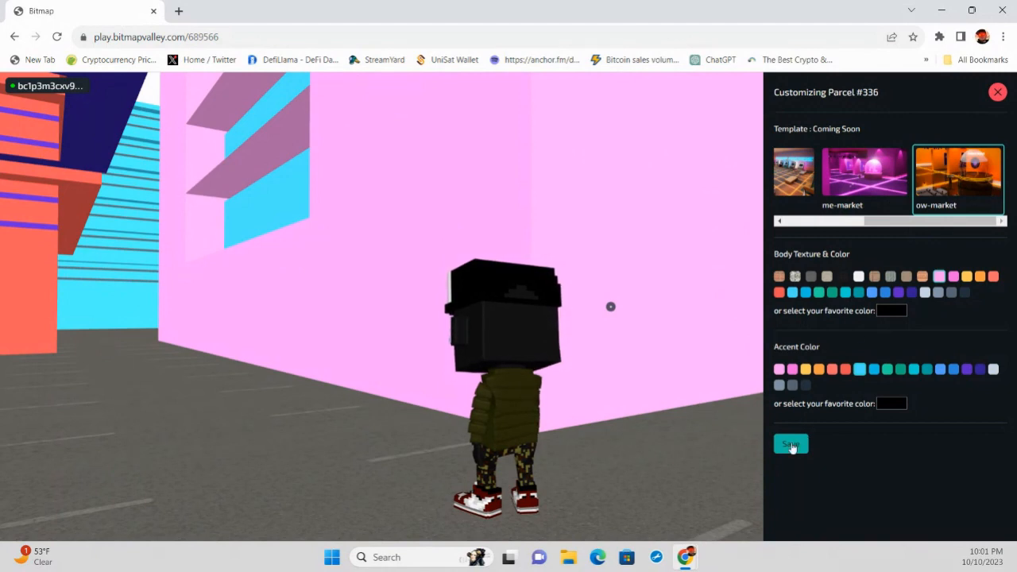
left_click(790, 443)
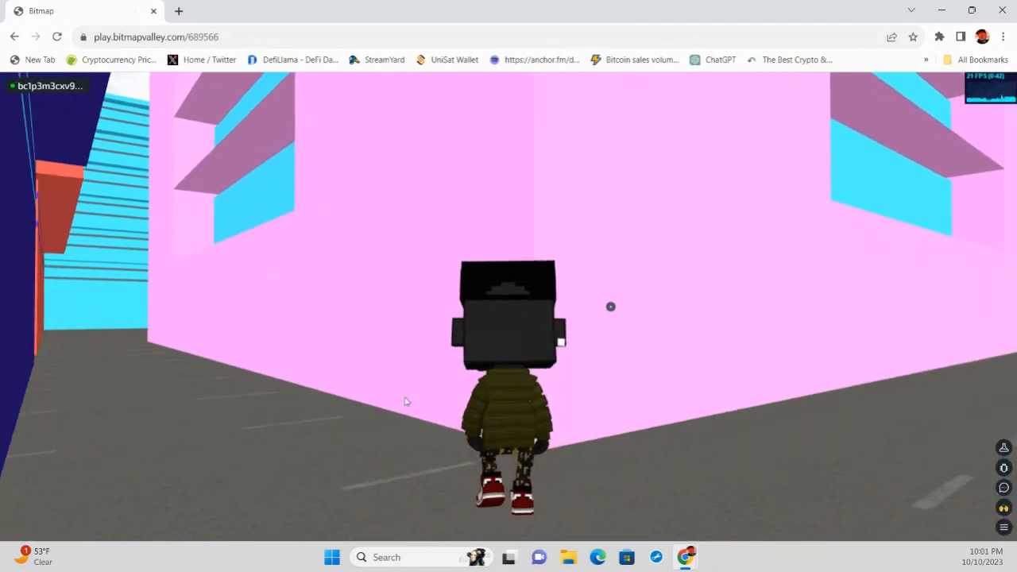